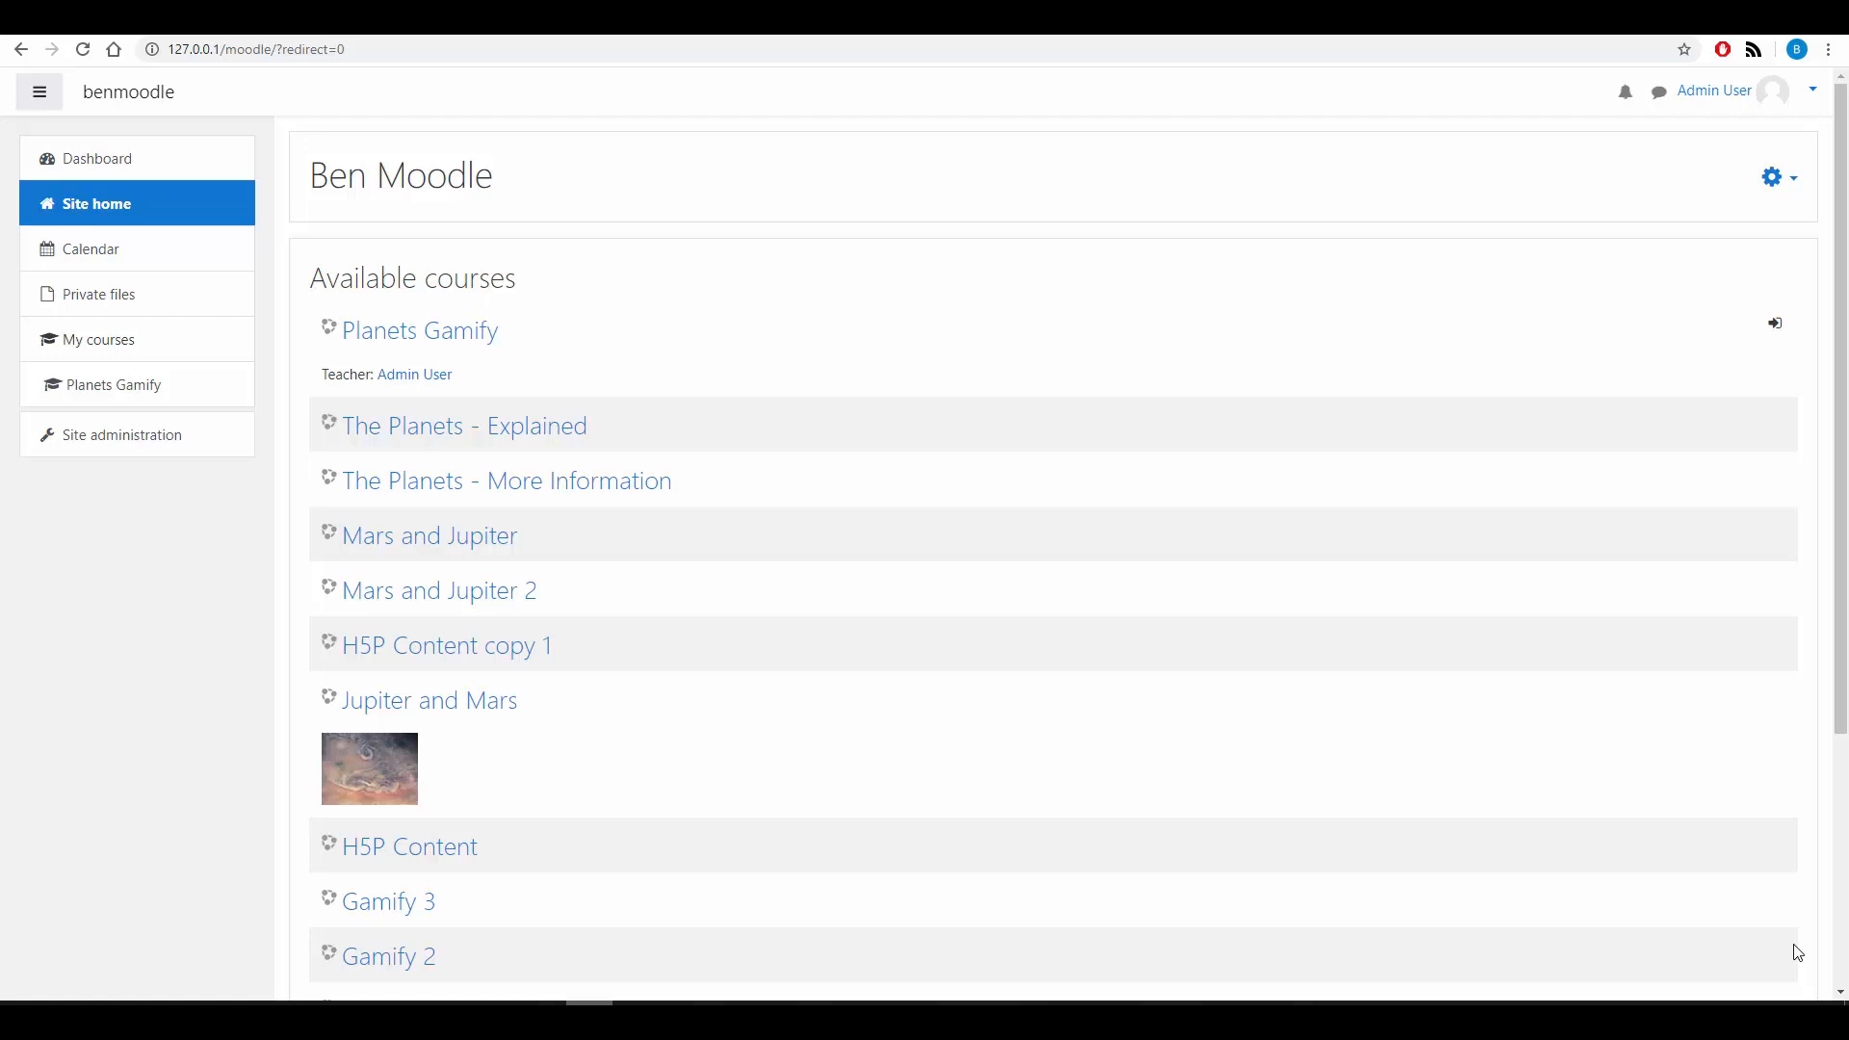
mouse_move(428, 536)
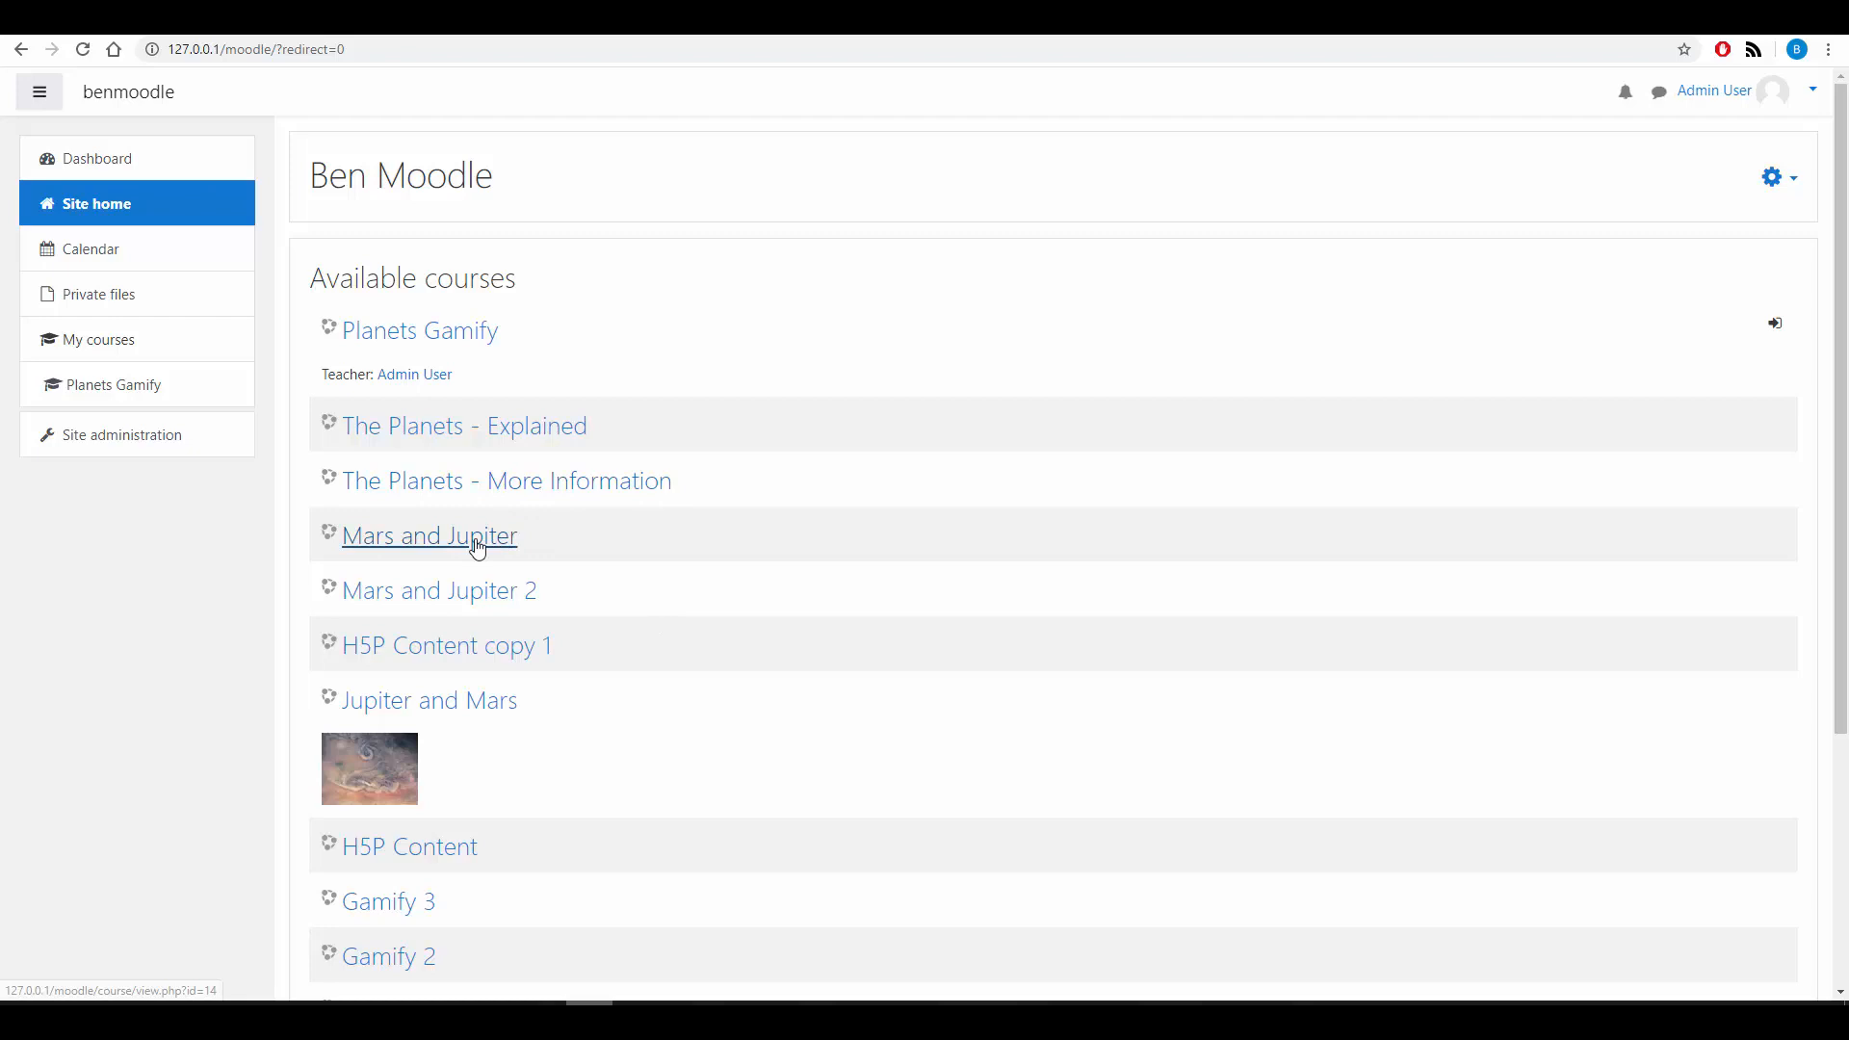
Step: Open the Mars and Jupiter course and review its Jupiter and Mars sections
click(428, 535)
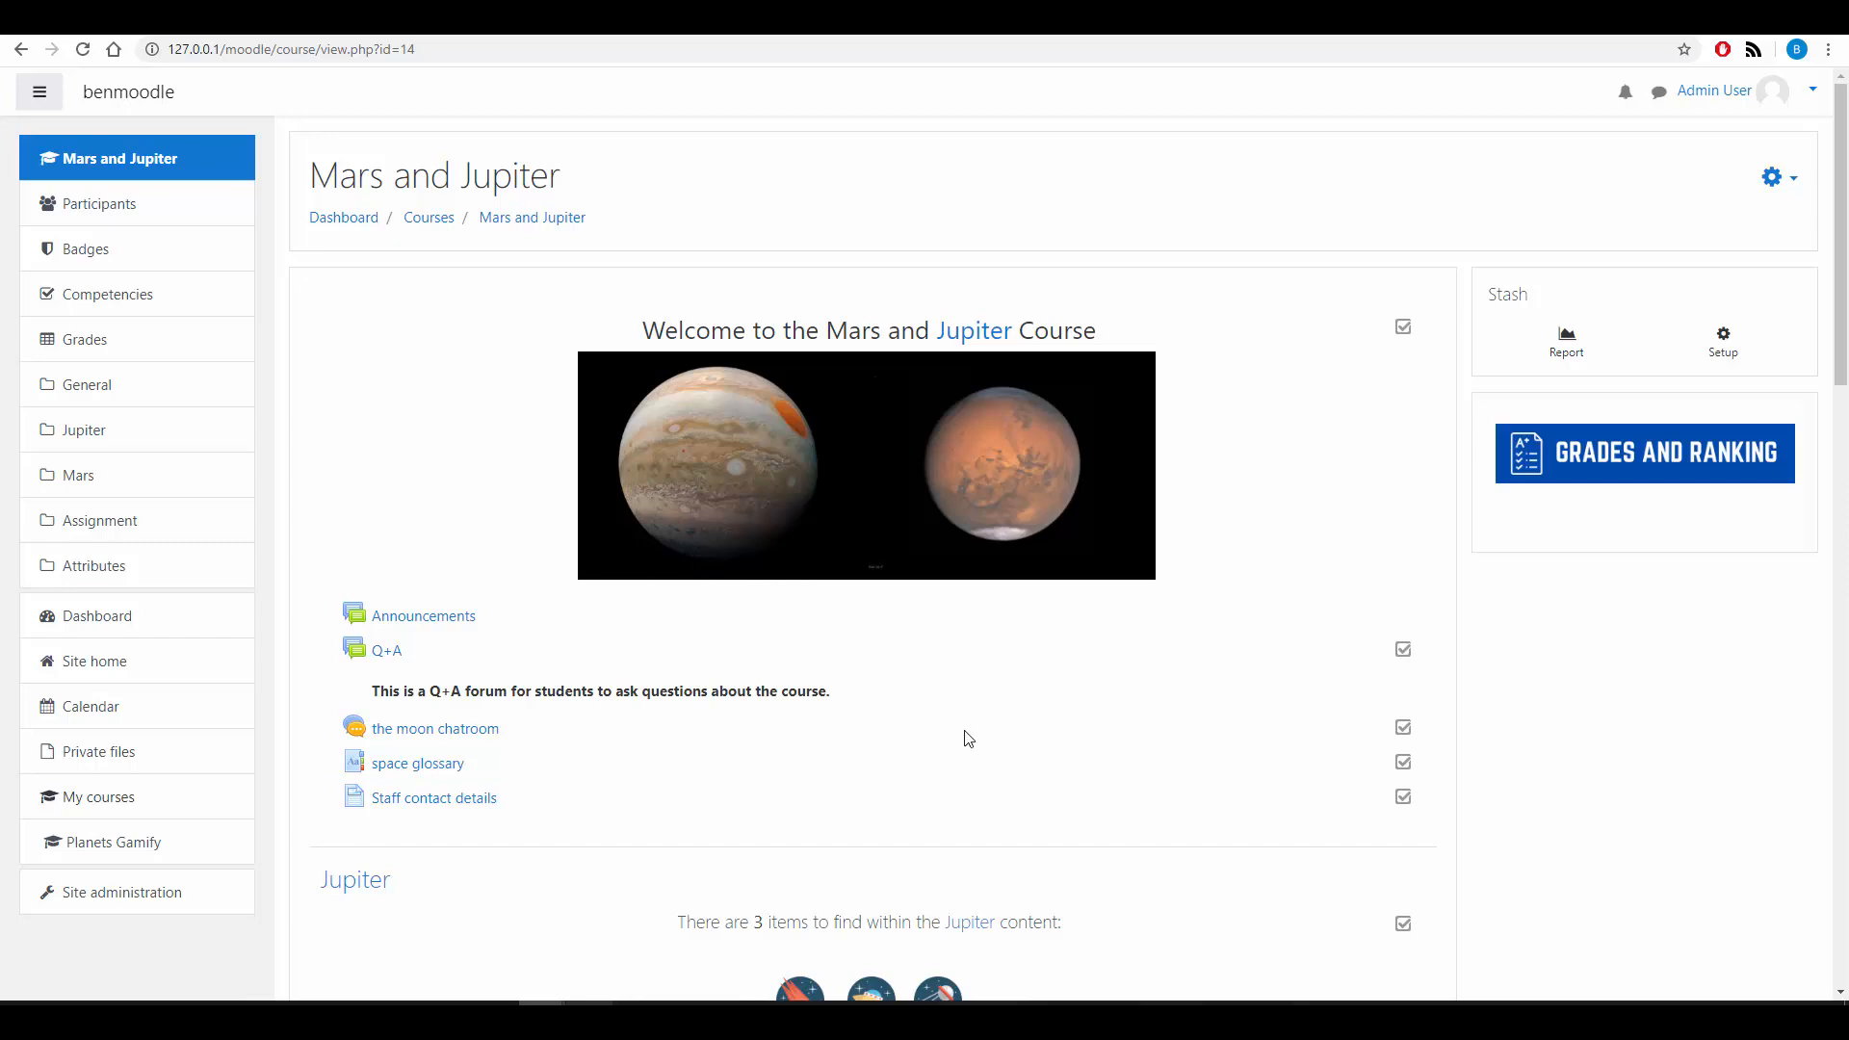
scroll(down, 3)
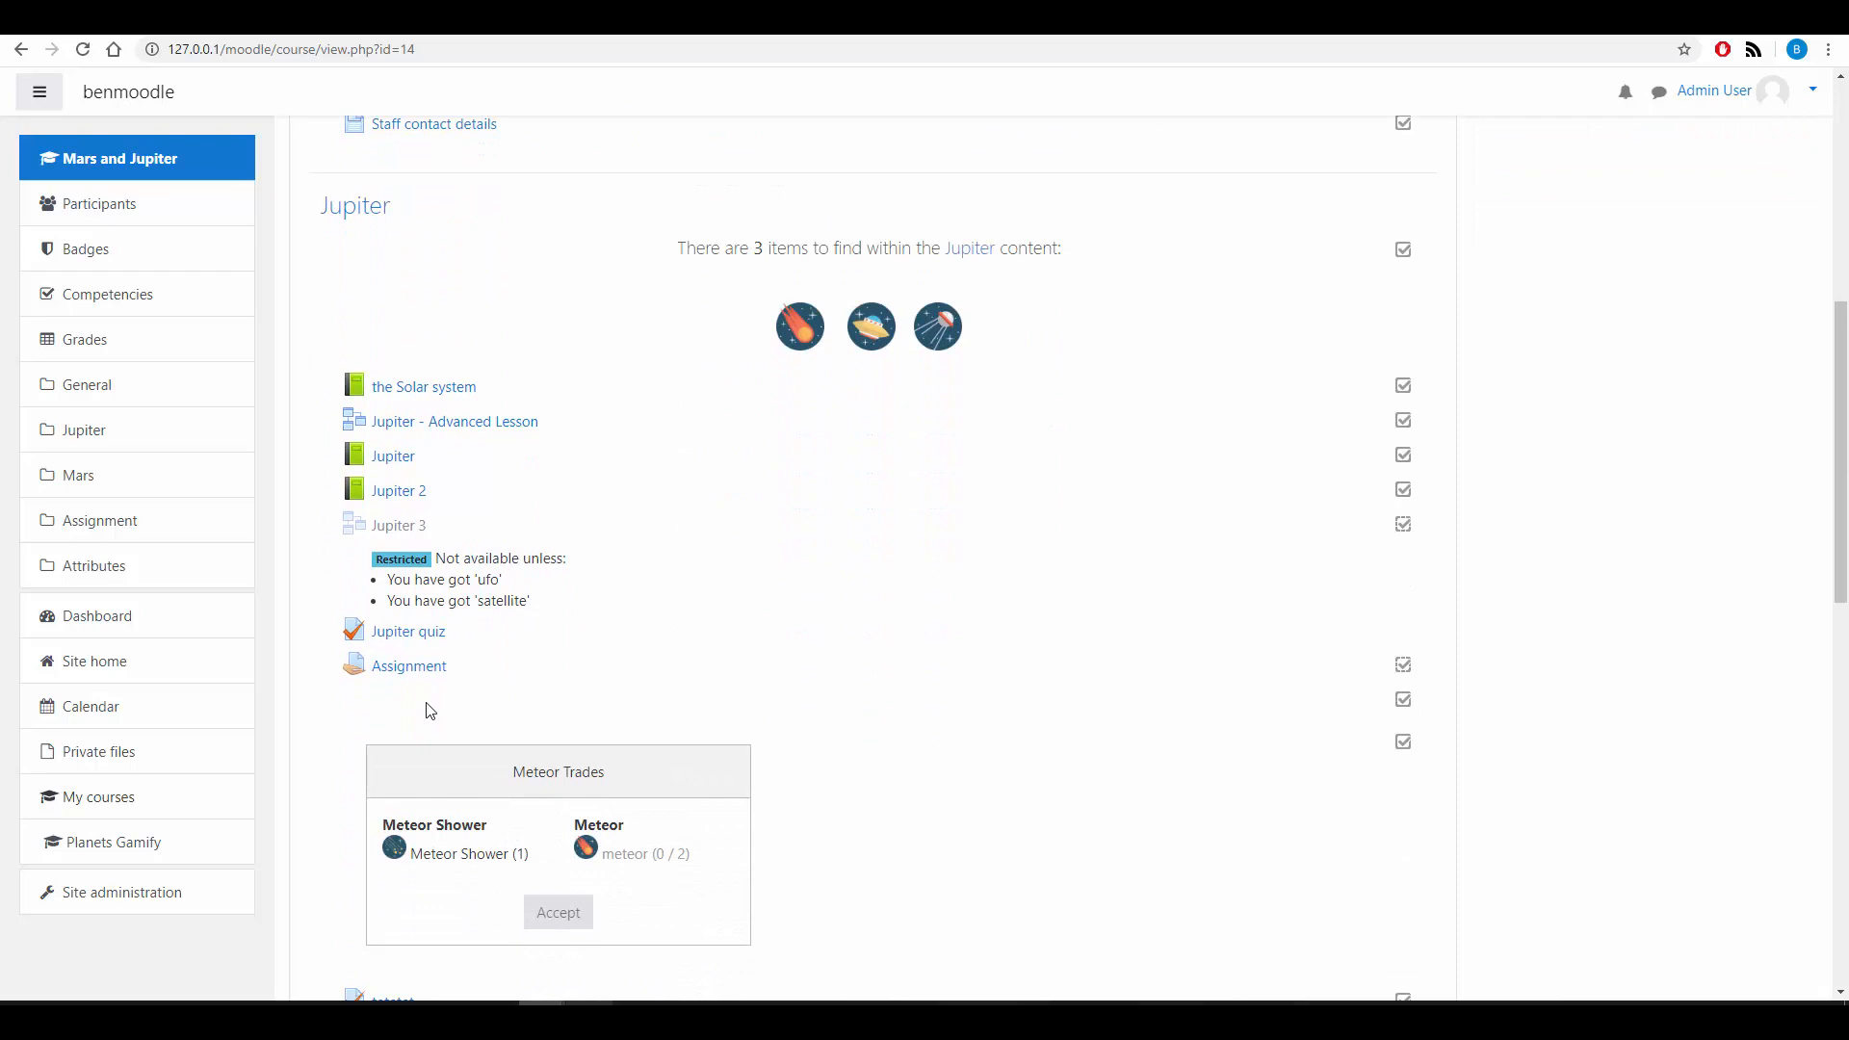
mouse_move(855, 689)
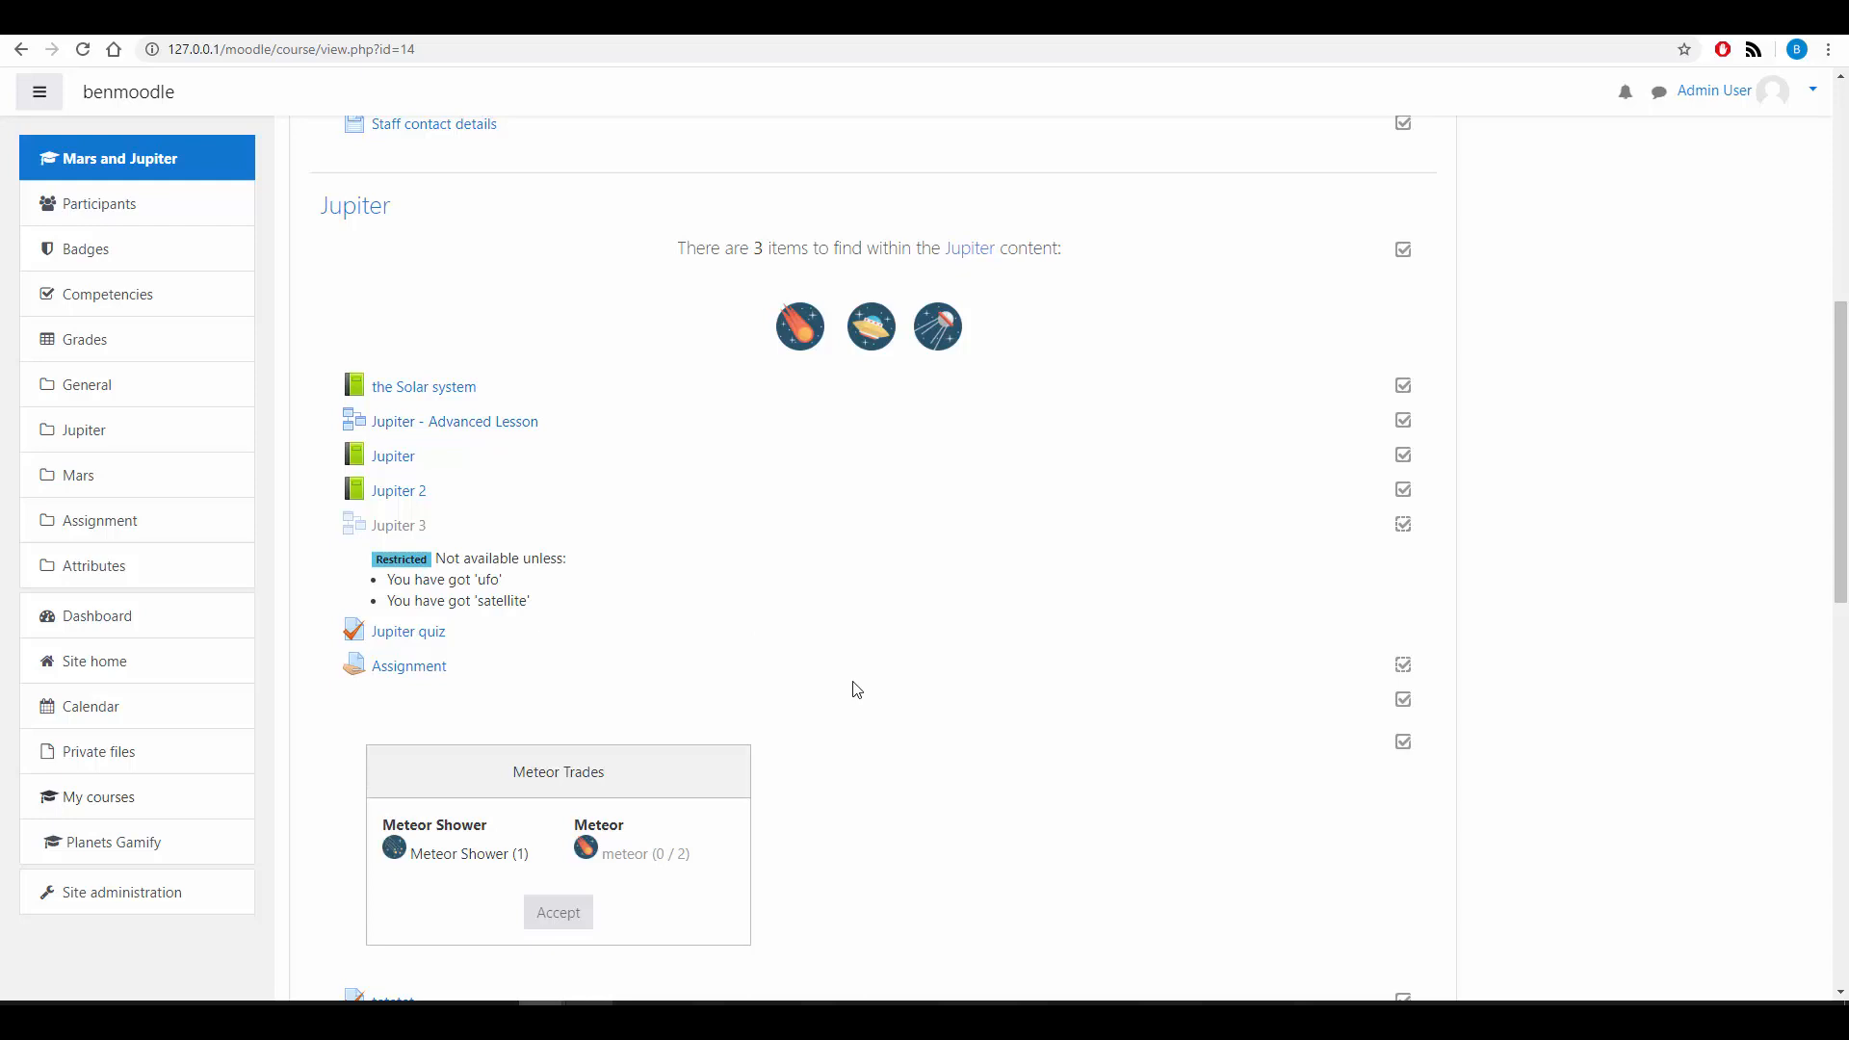
scroll(down, 3)
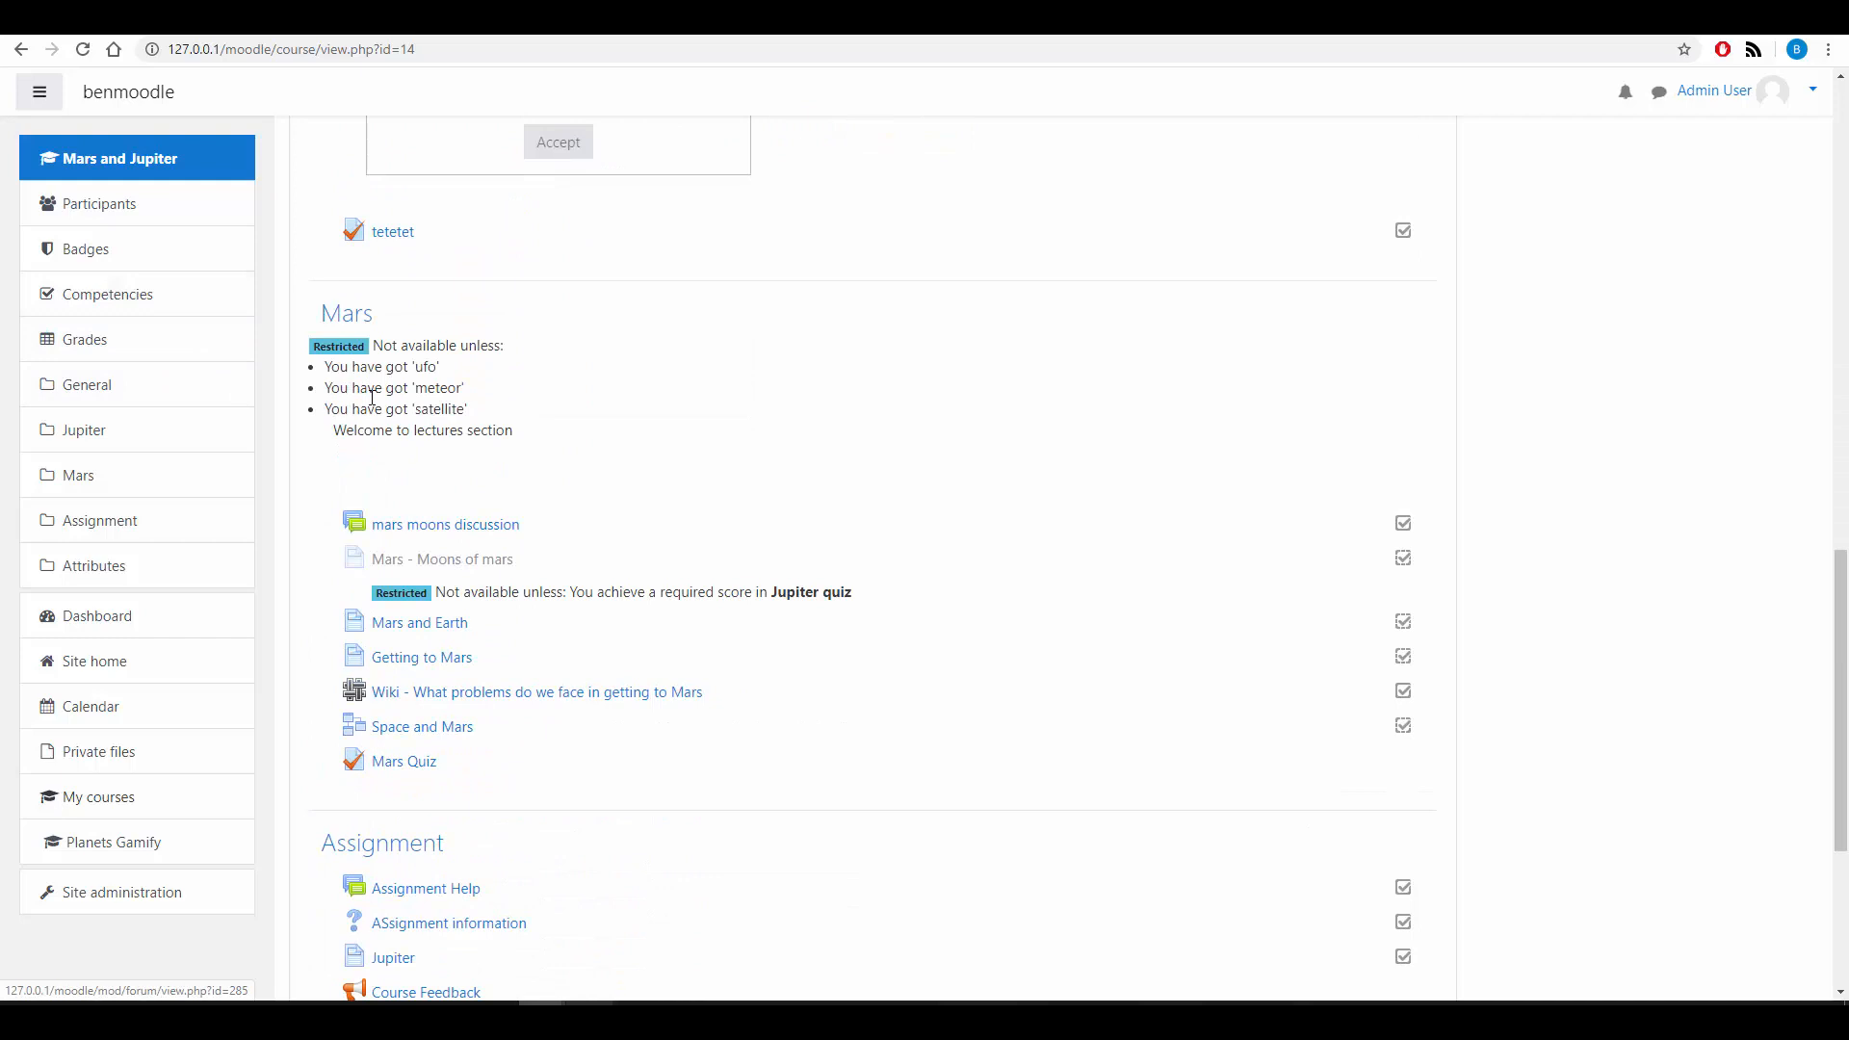
Step: Show the Mars and Jupiter grader report with grades for all seven participants
click(83, 338)
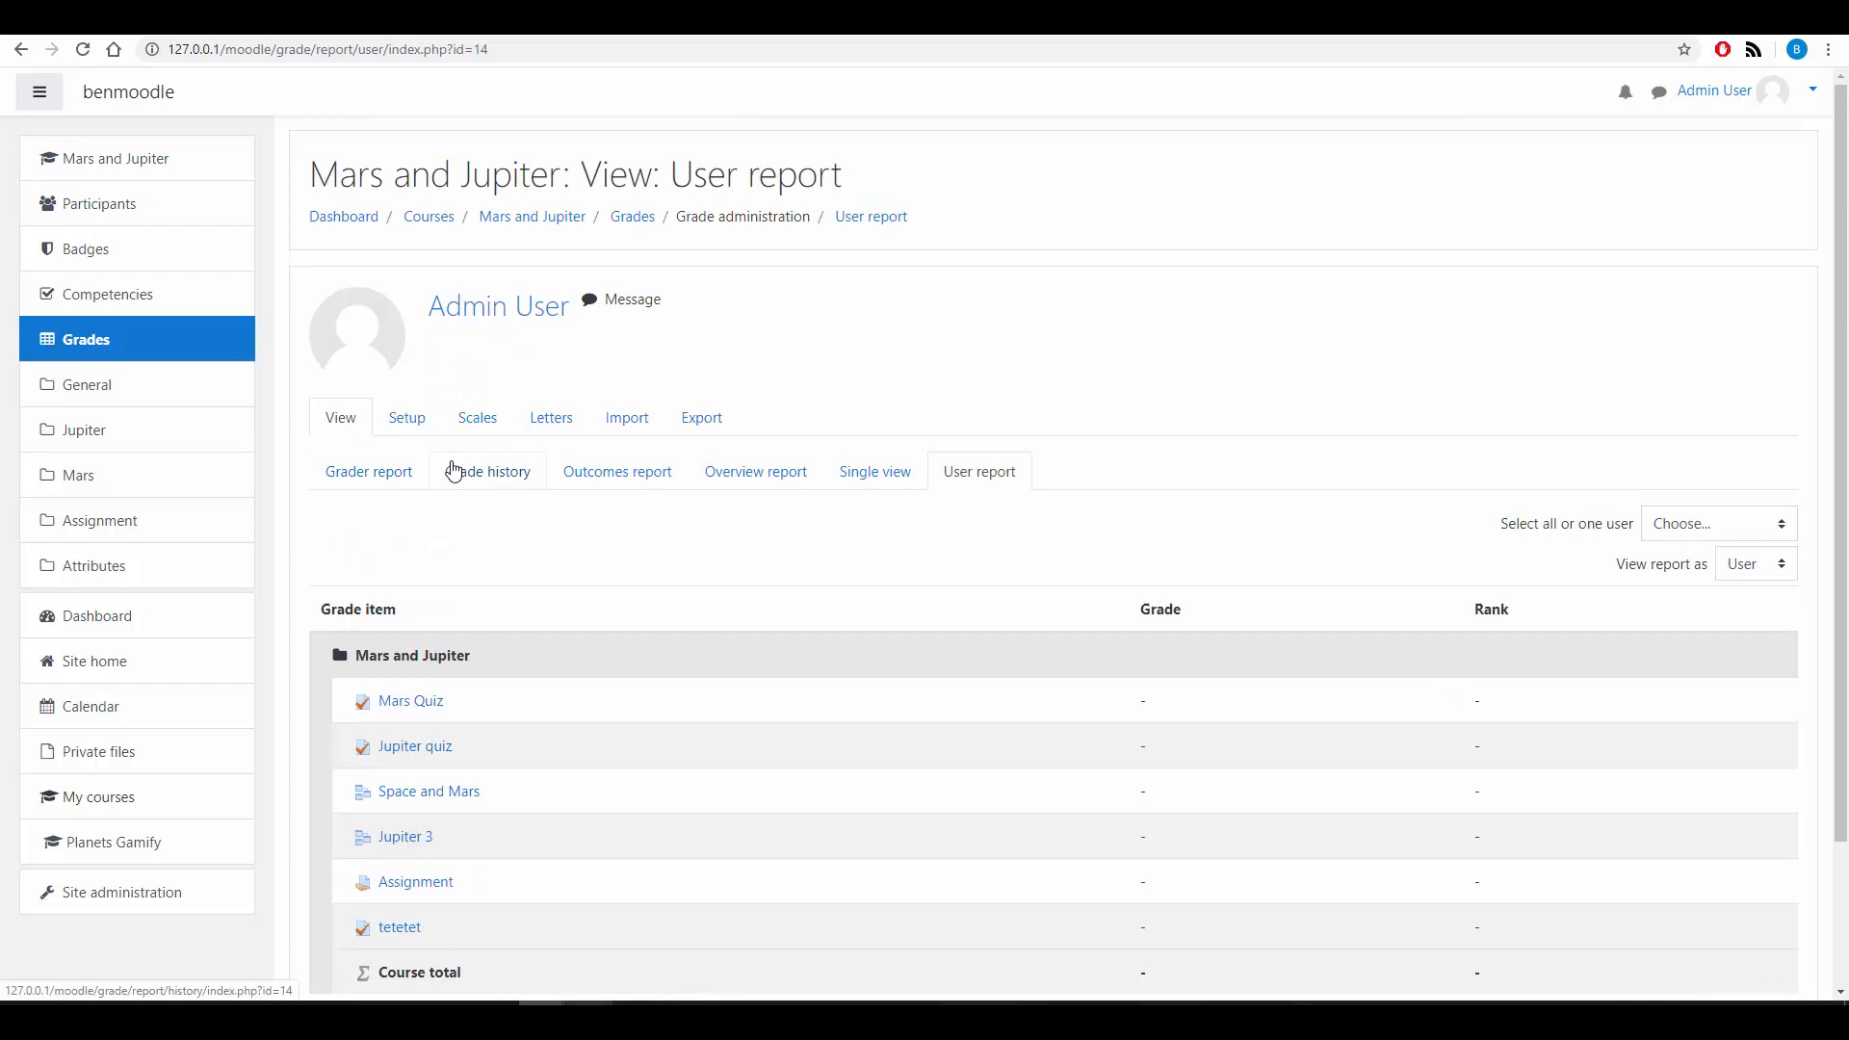
scroll(down, 3)
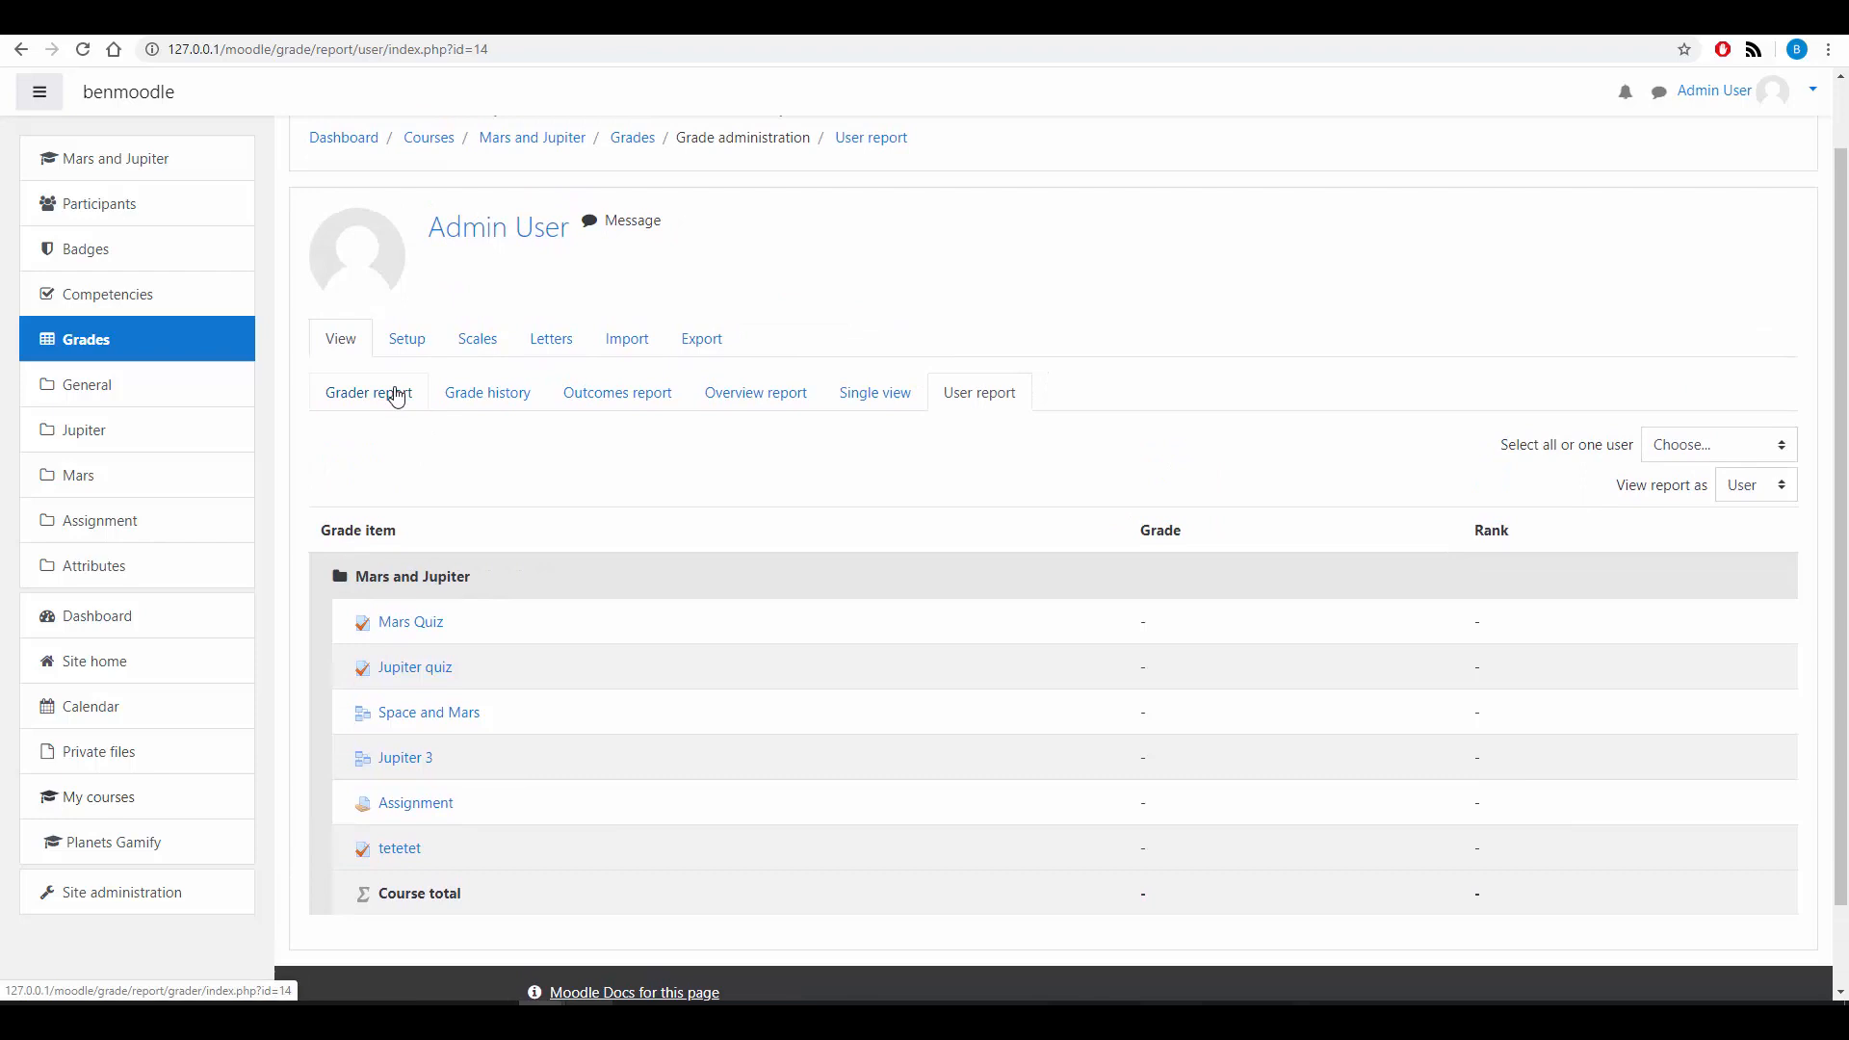
click(368, 393)
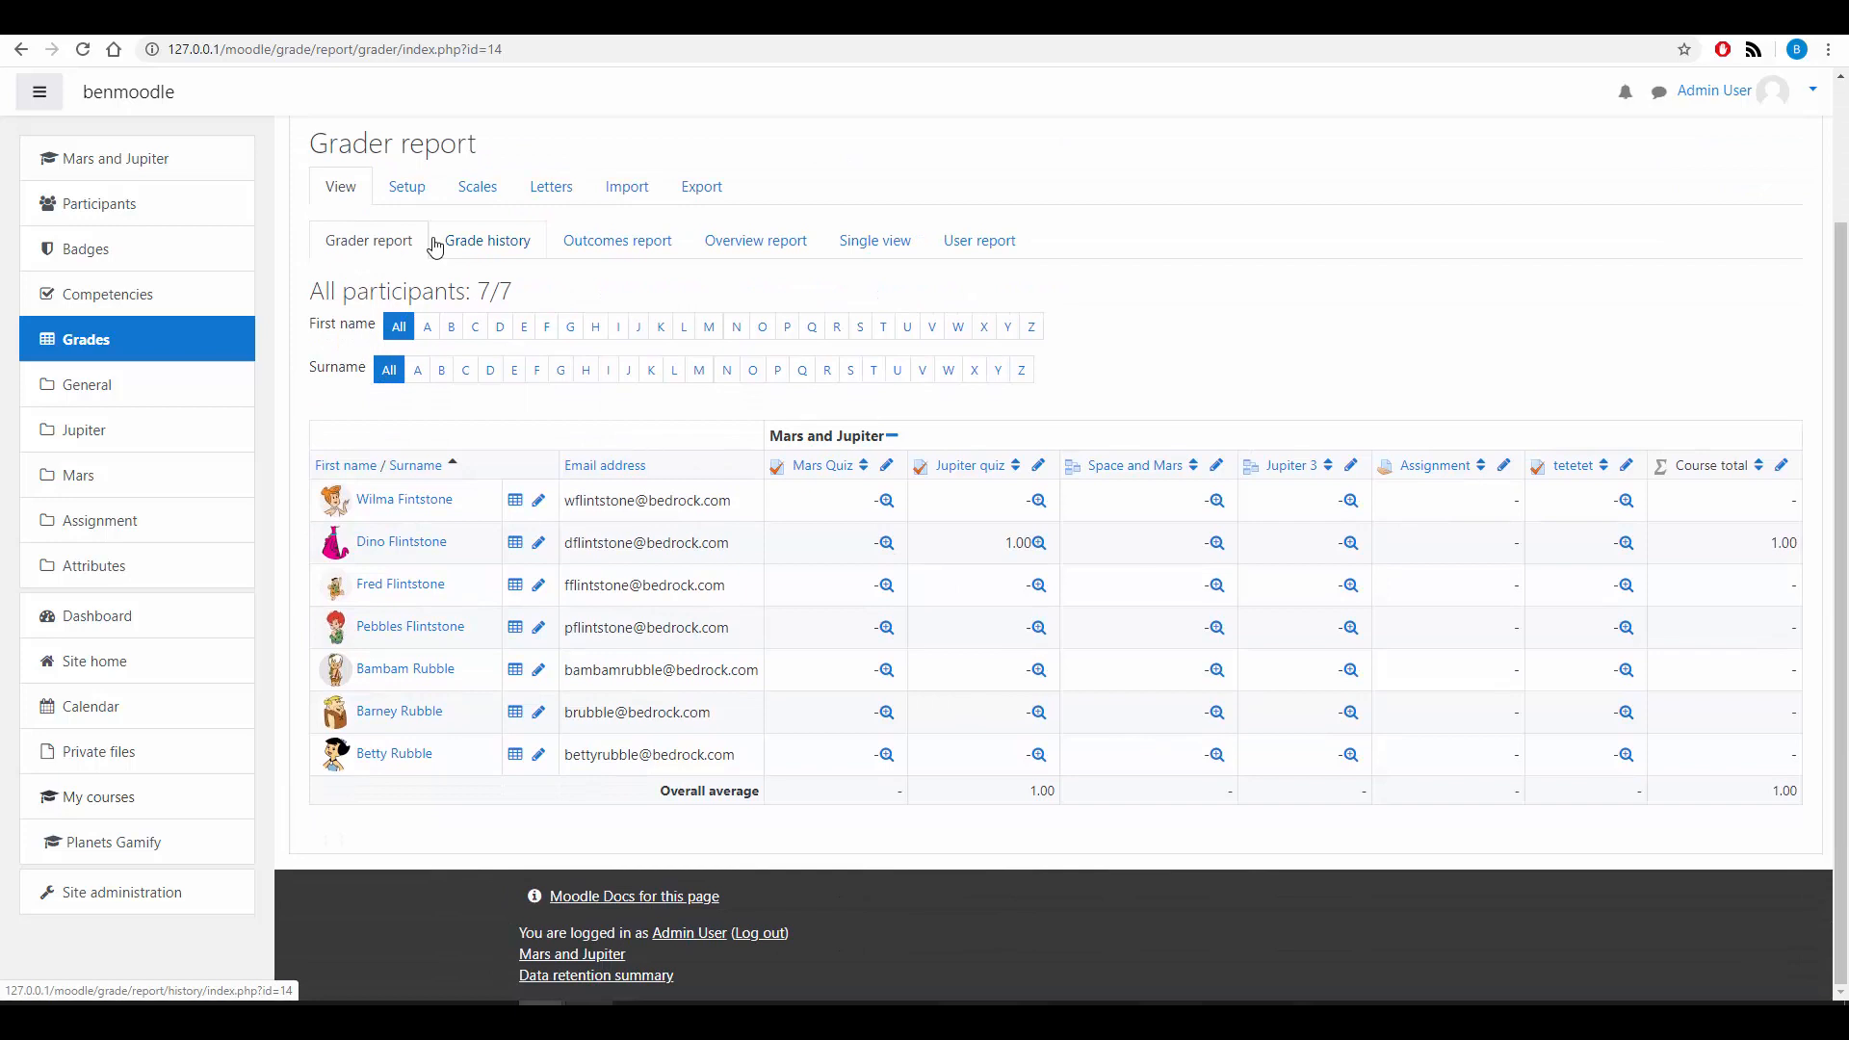
Step: Review the gradebook setup's weights and 100.00 Assignment max grade, then return to Site home
click(405, 185)
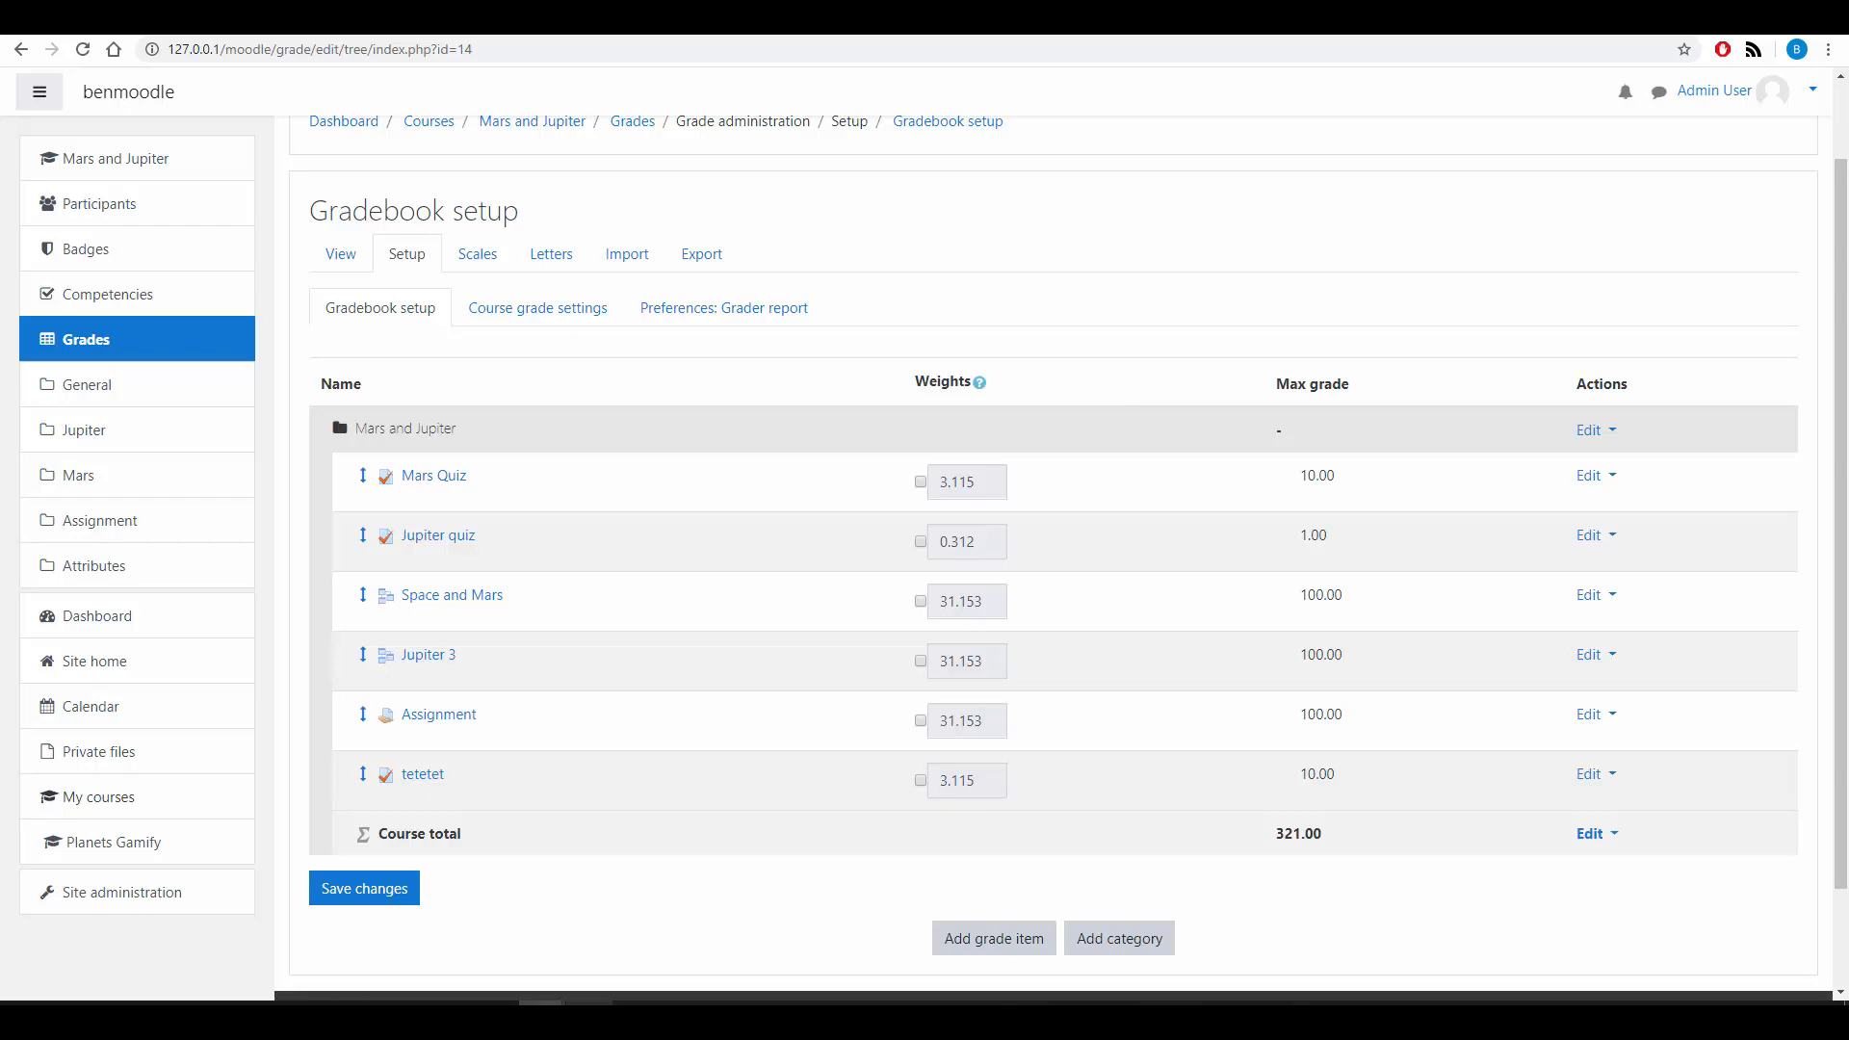
mouse_move(1186, 288)
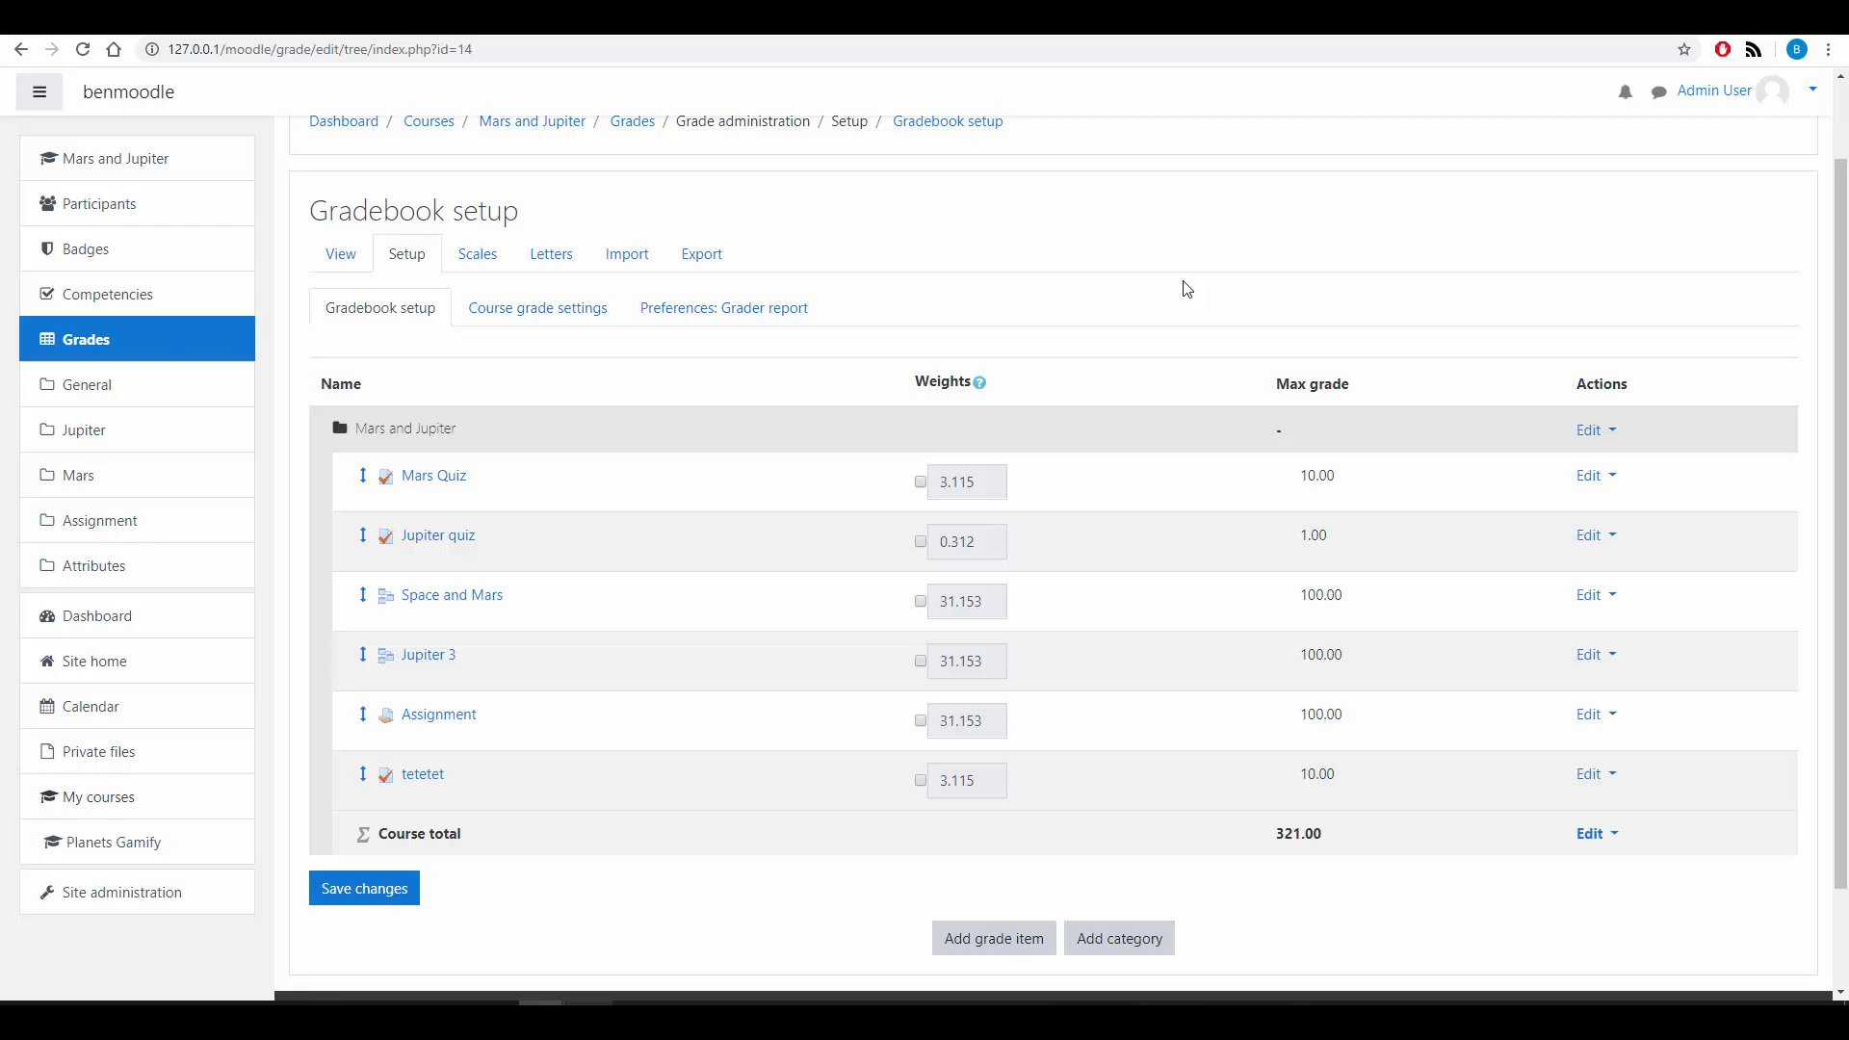
mouse_move(1139, 300)
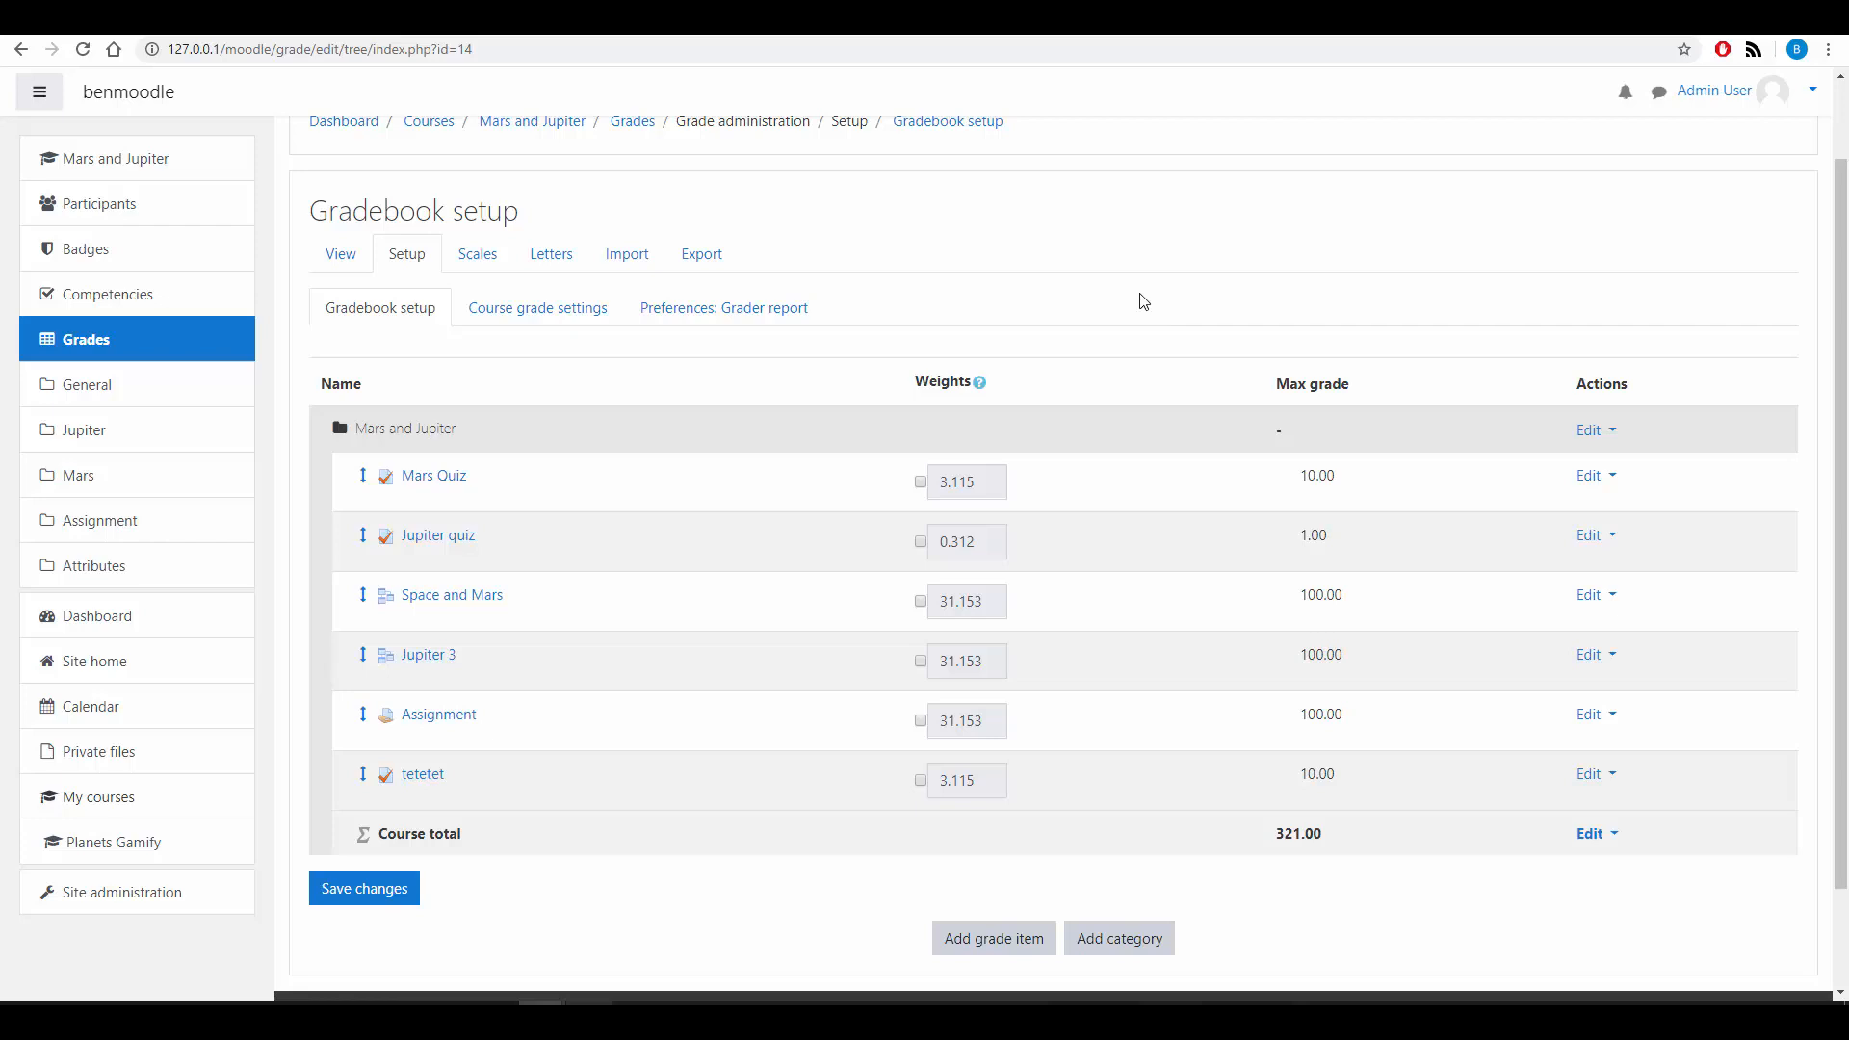
mouse_move(1089, 274)
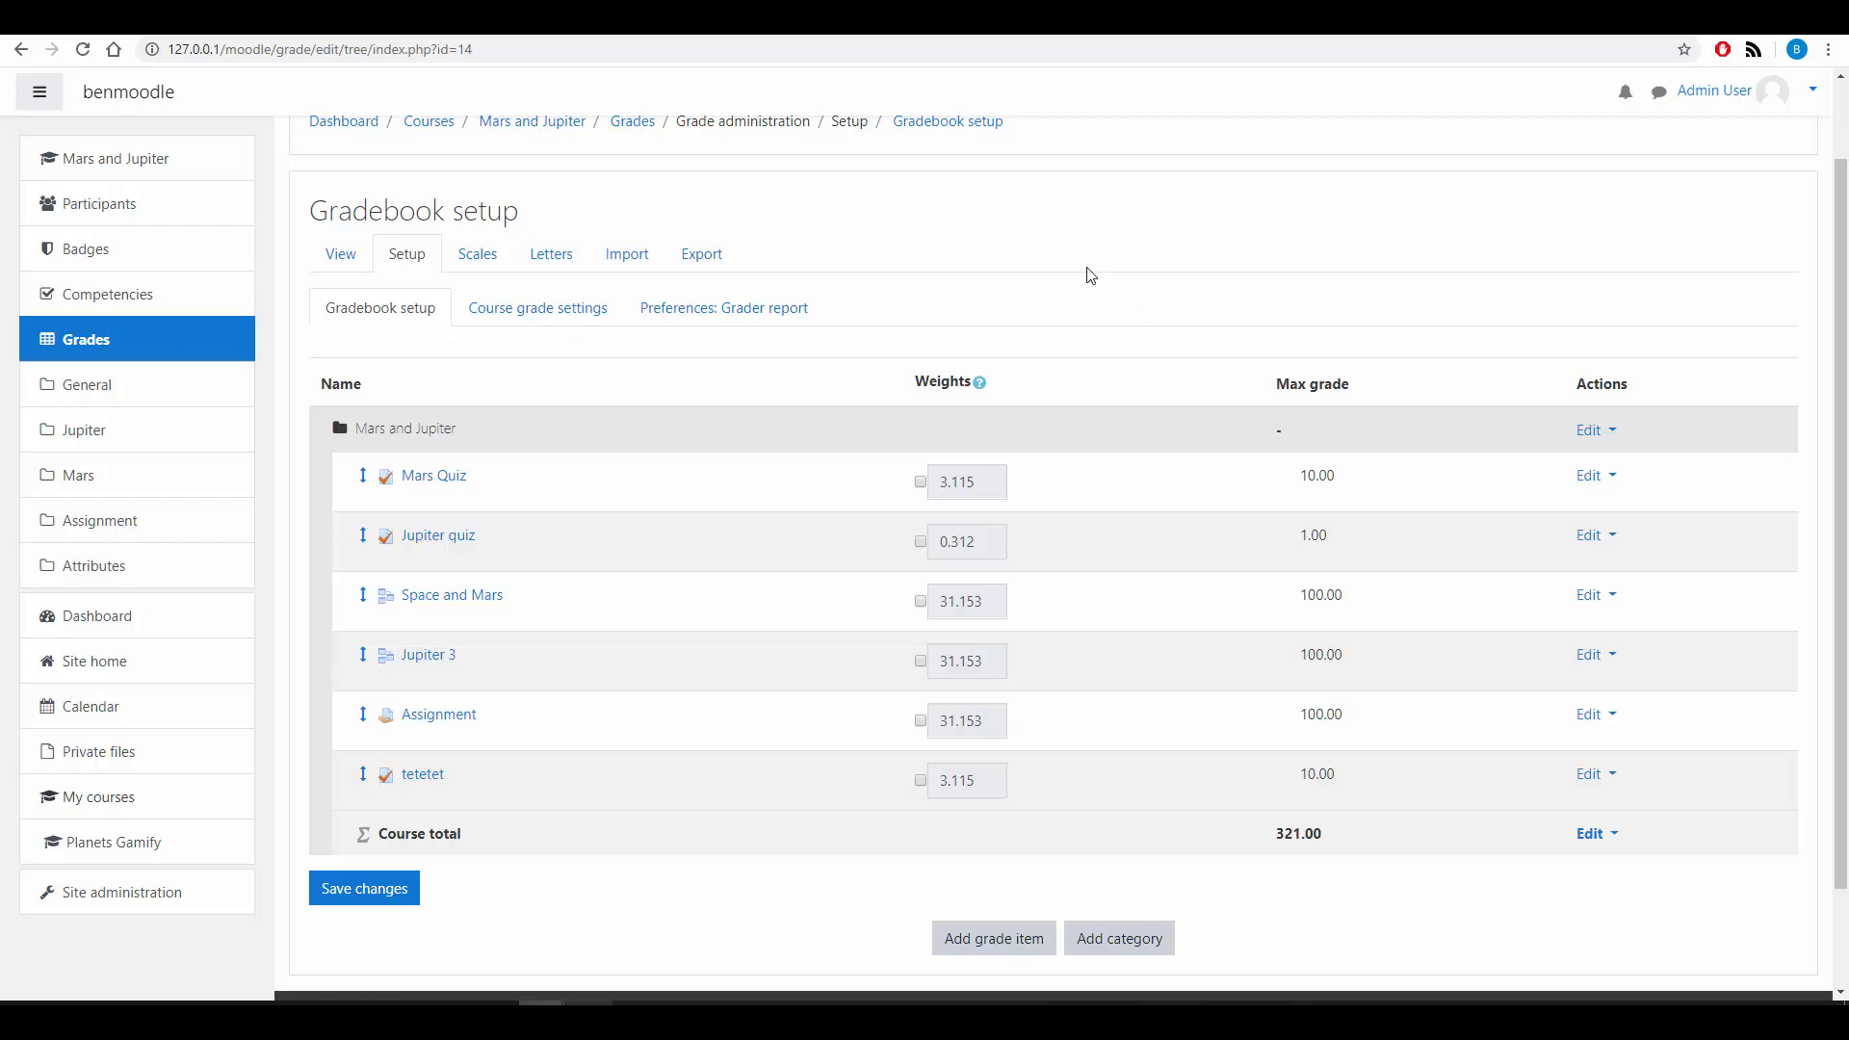
mouse_move(1267, 411)
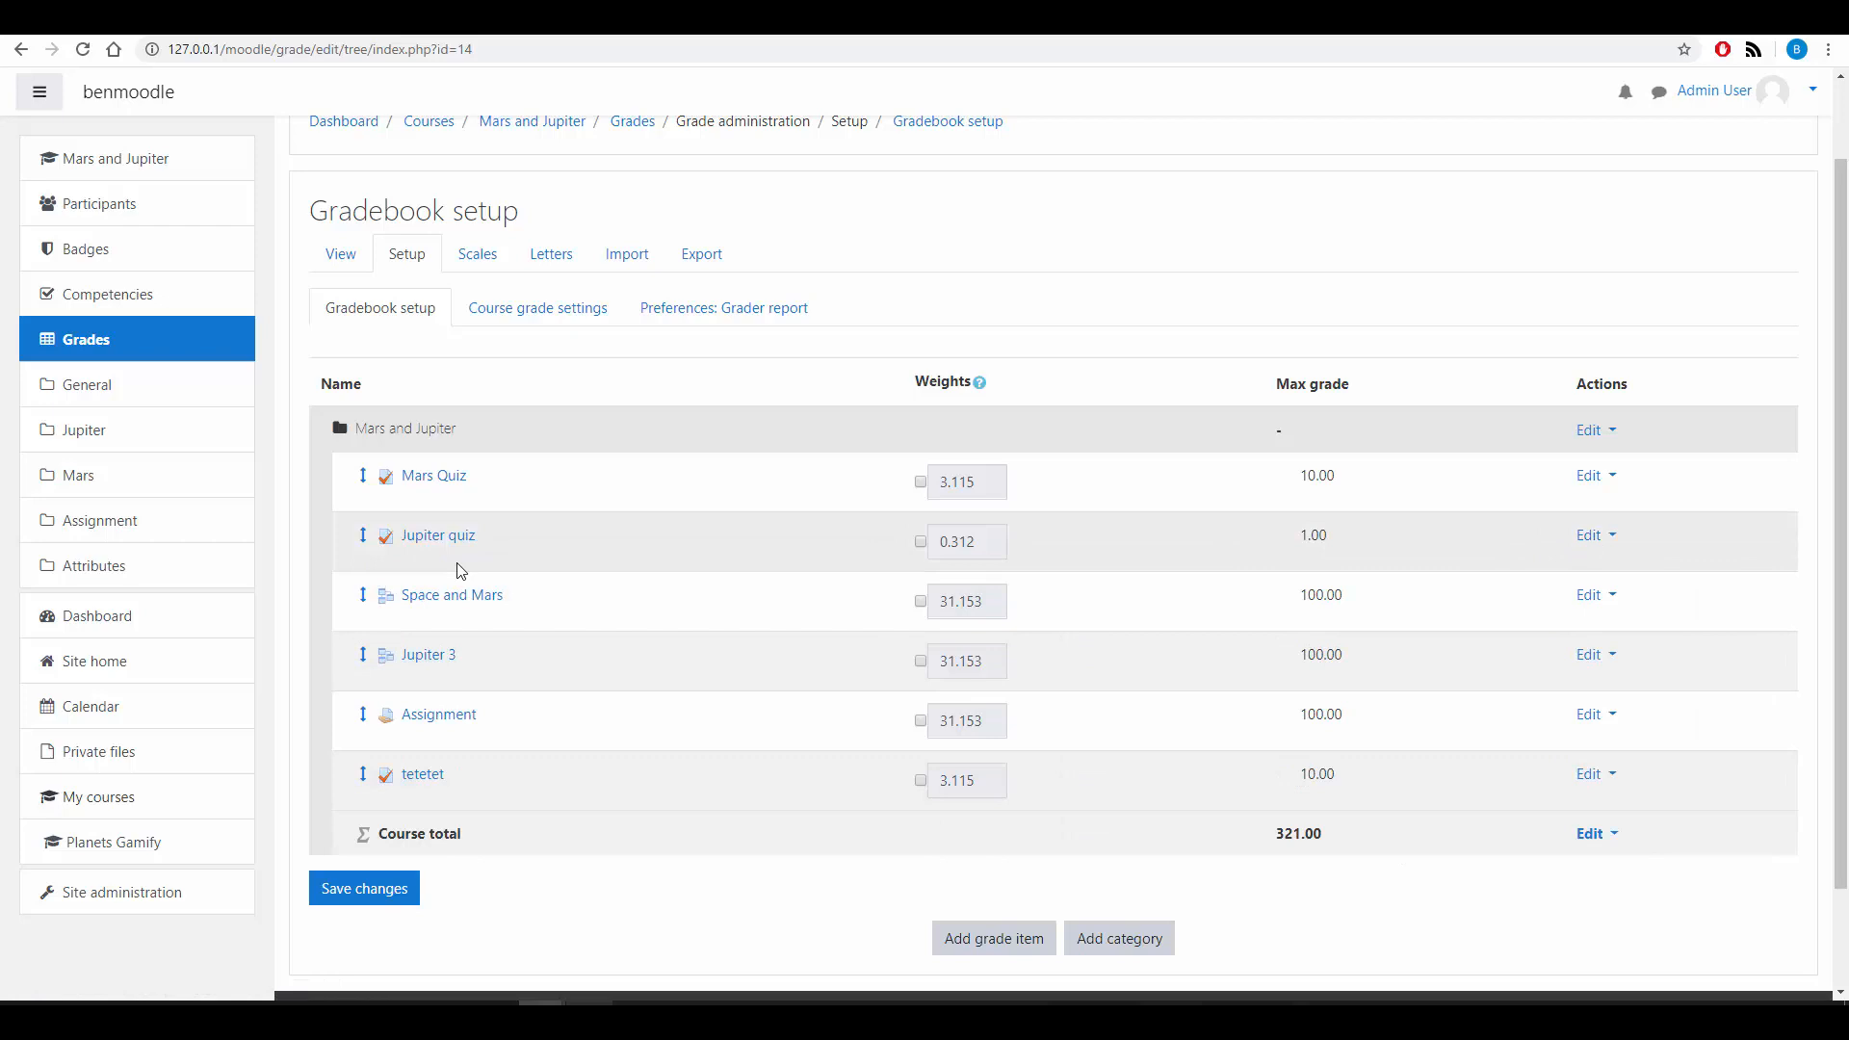
mouse_move(1347, 857)
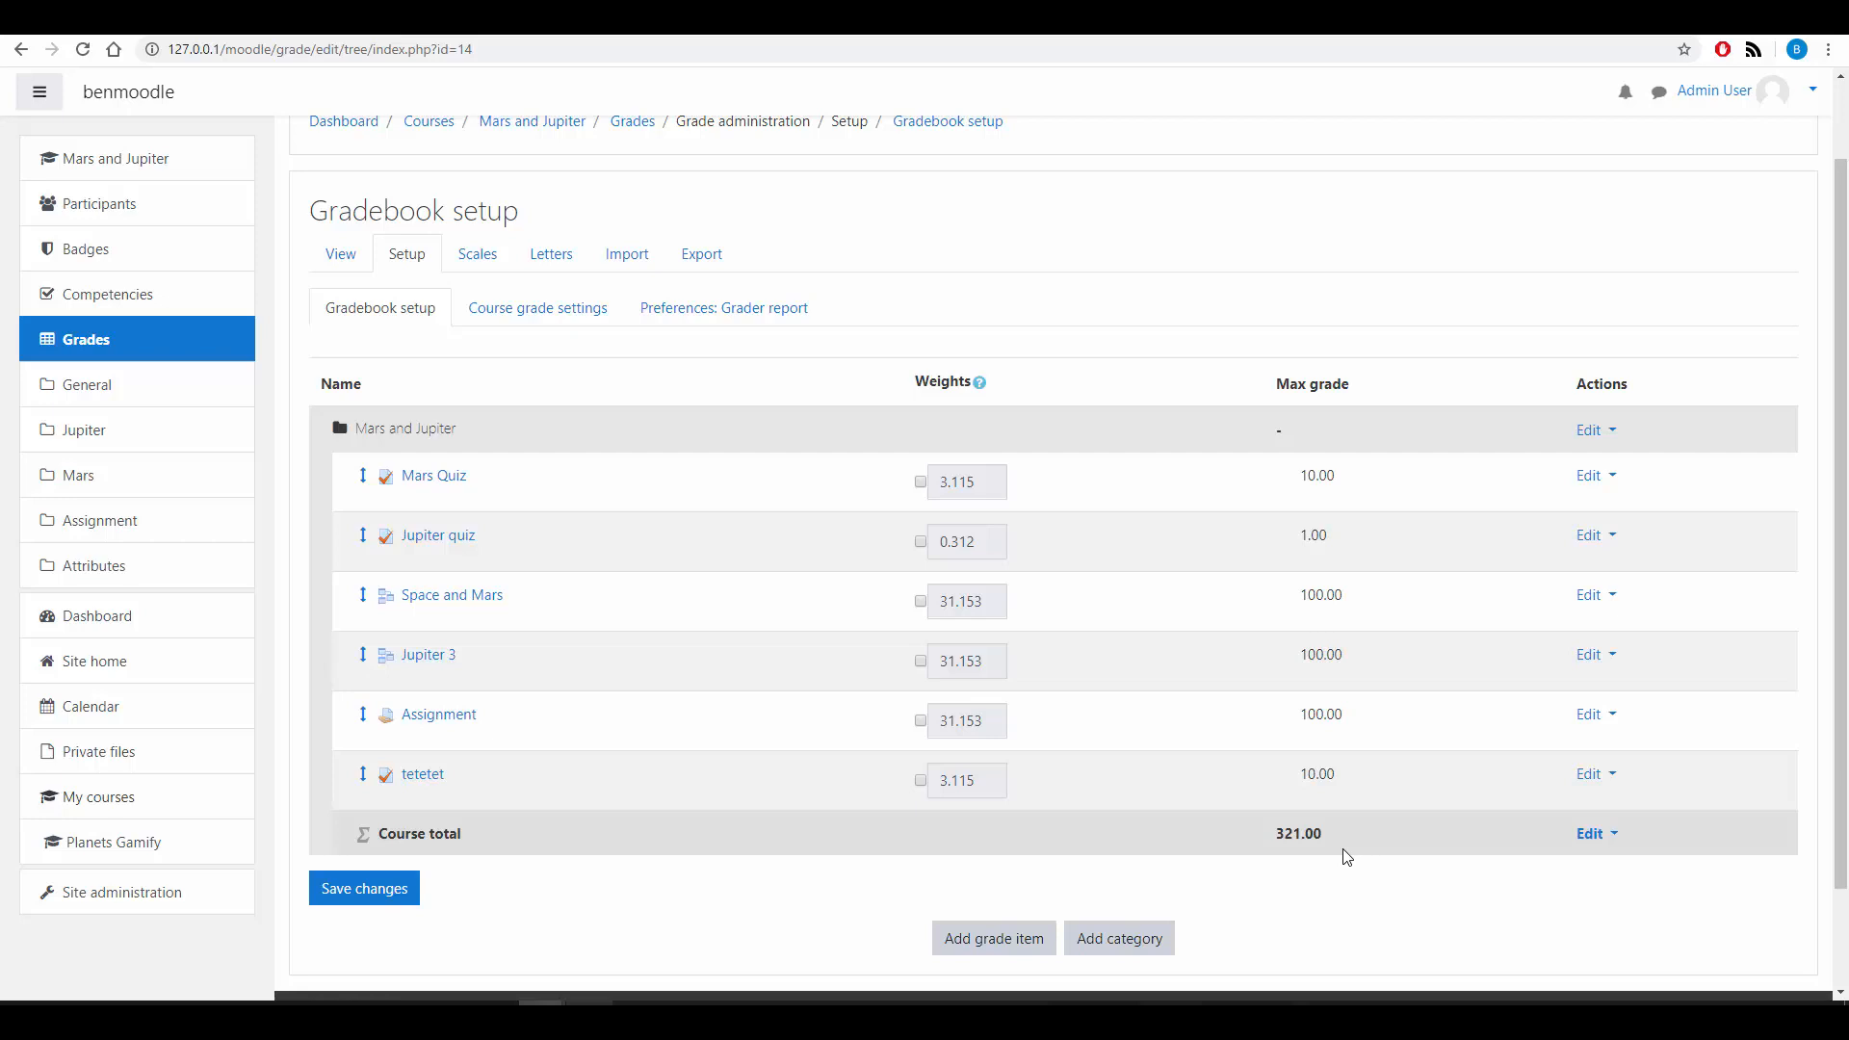
mouse_move(1293, 720)
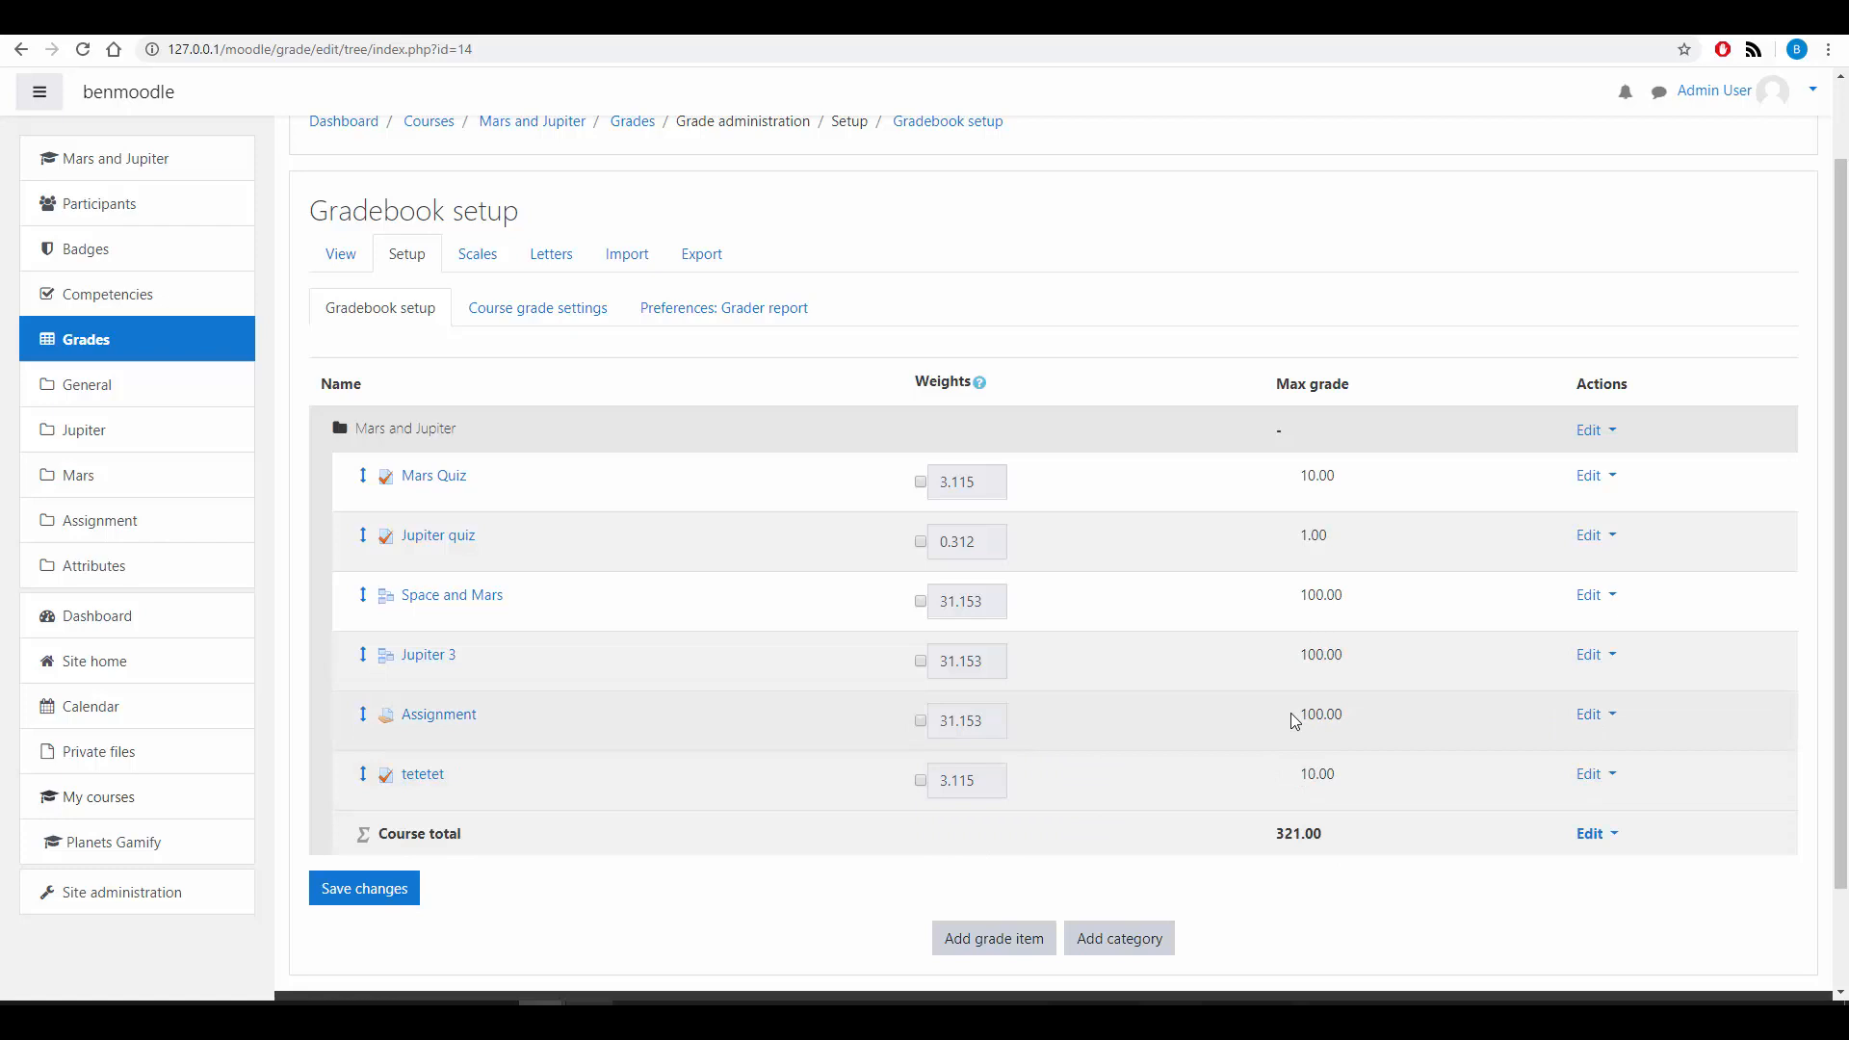
double_click(1320, 714)
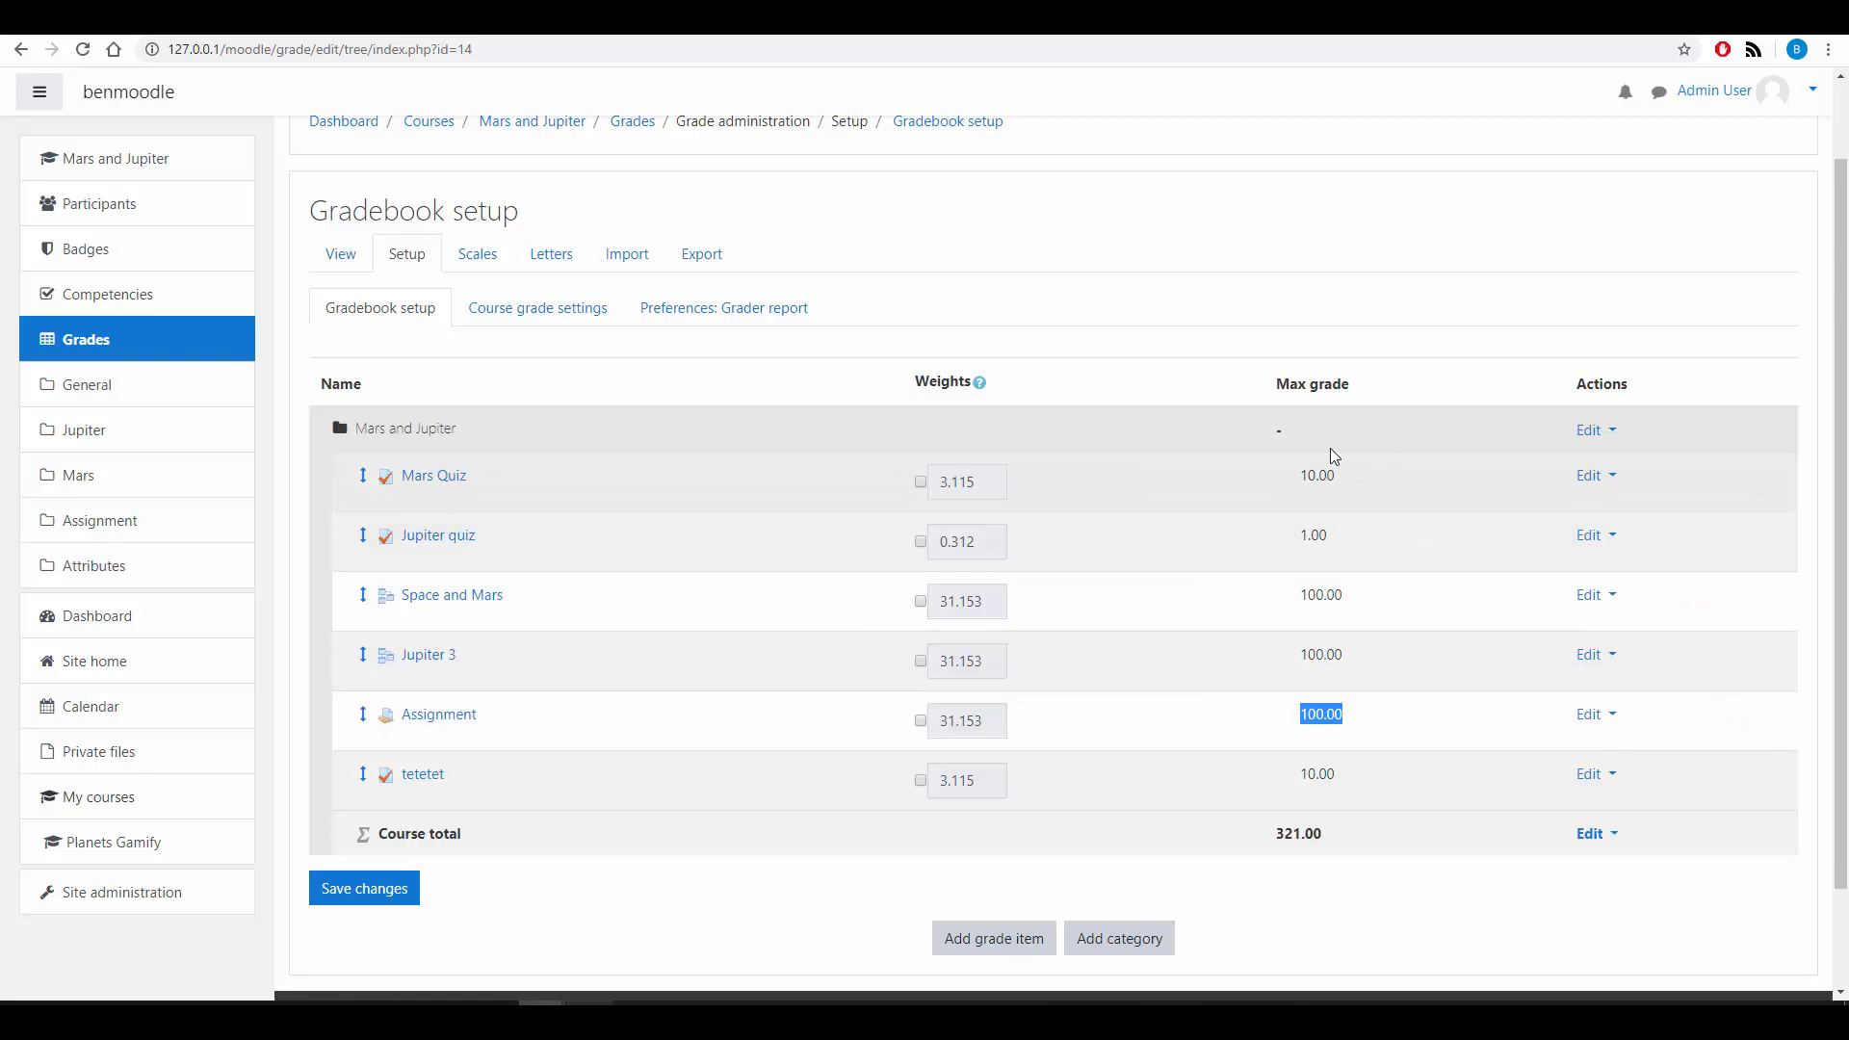
mouse_move(1005, 812)
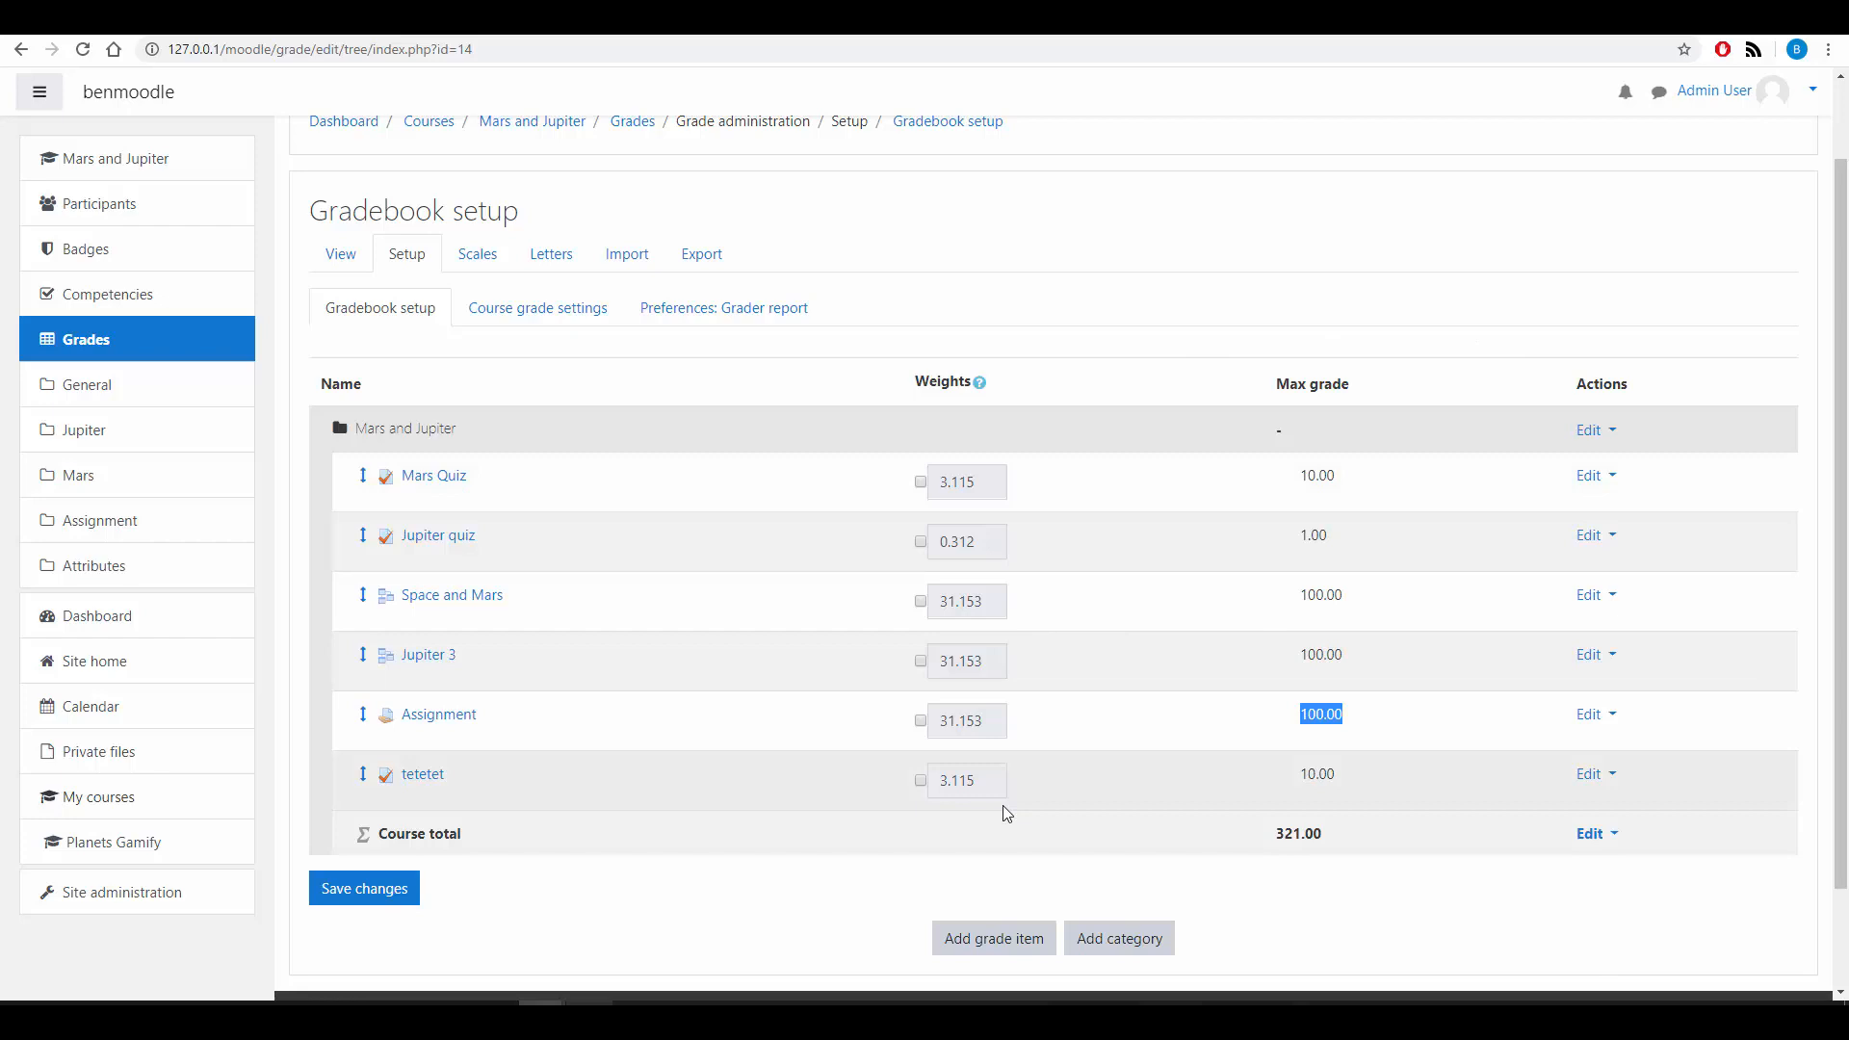
click(363, 888)
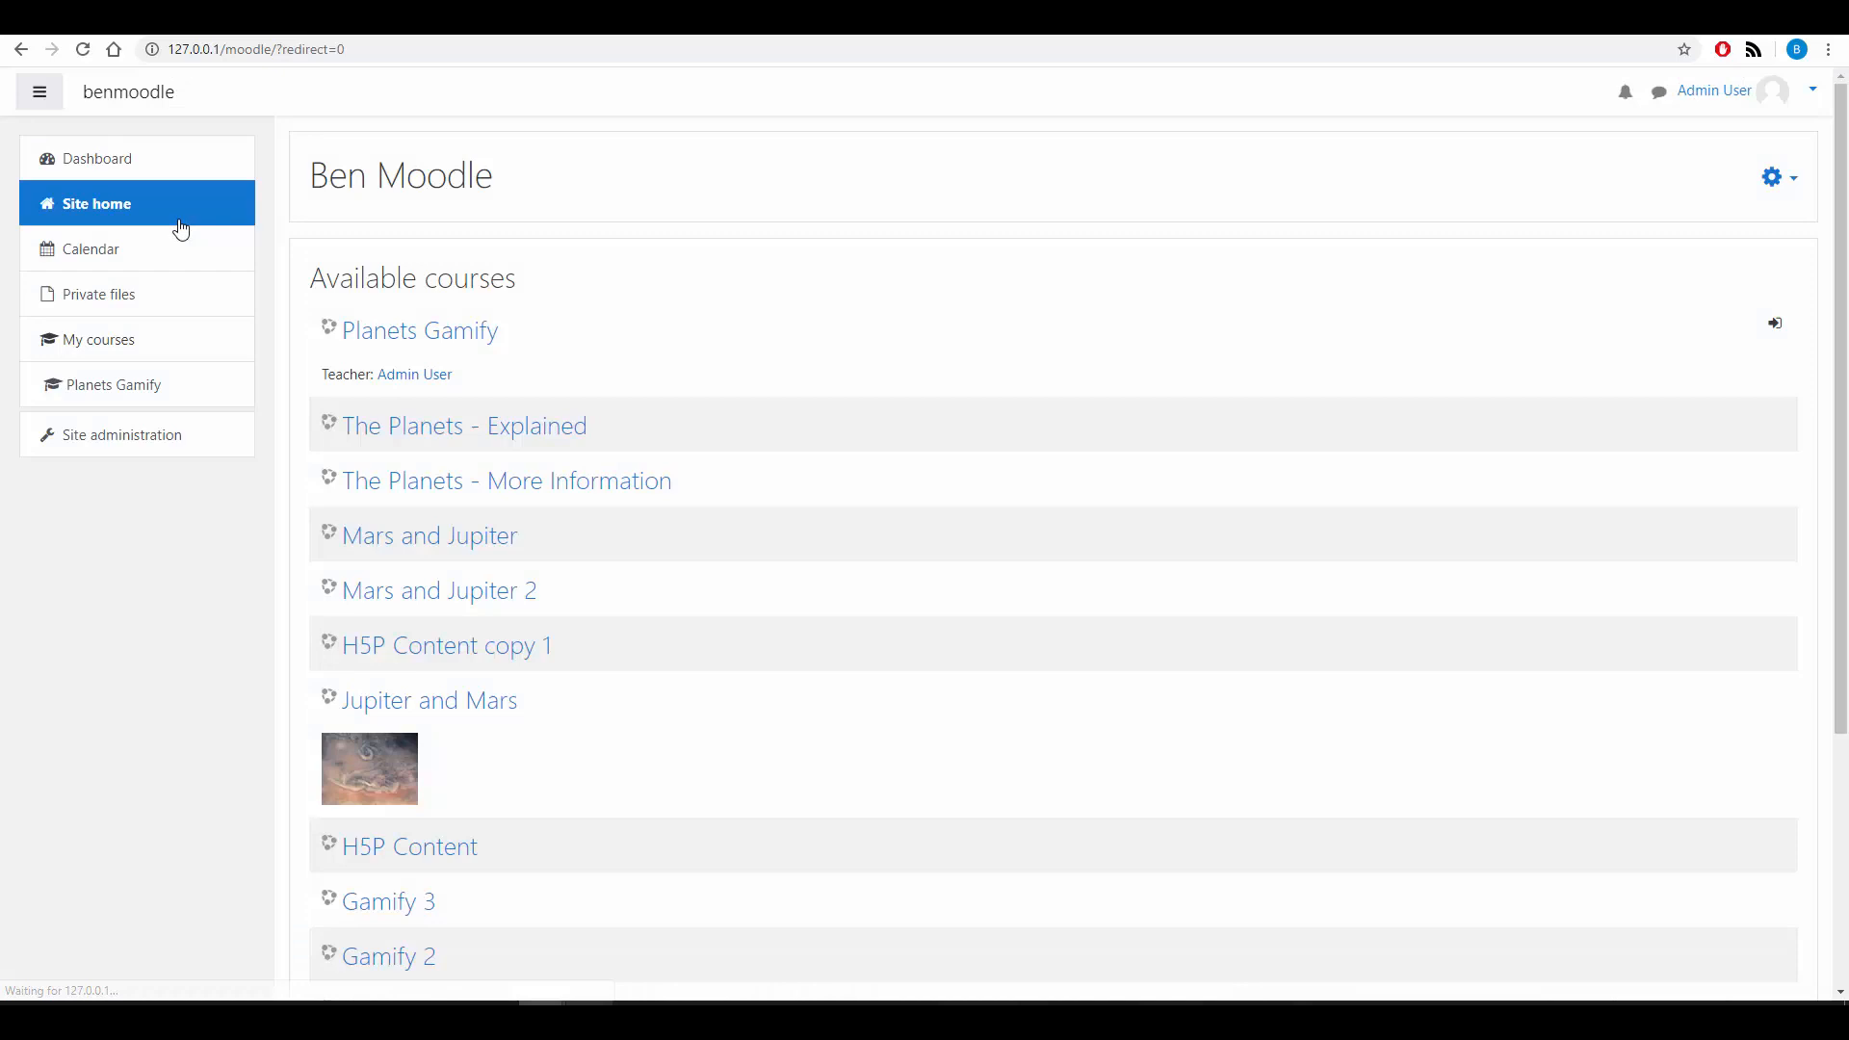
Step: Open the Jupiter and Mars course and scroll through its Jupiter section
scroll(down, 3)
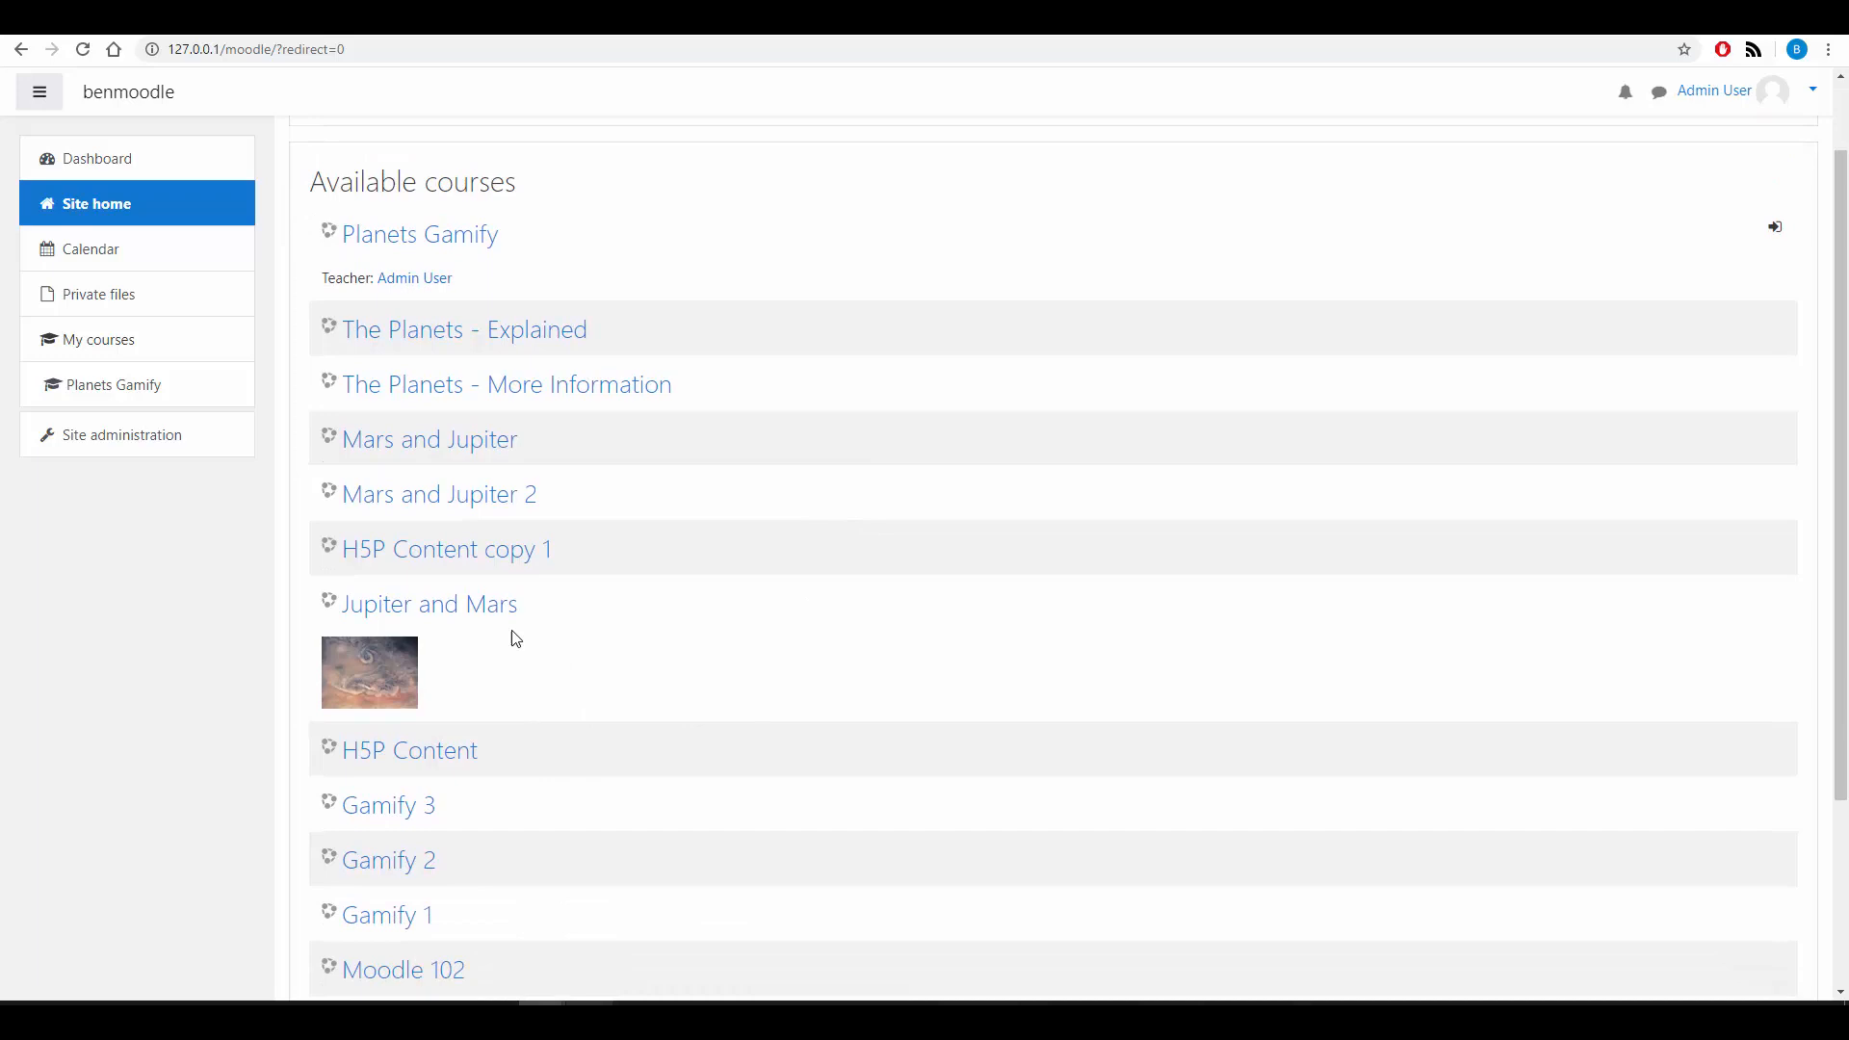
click(430, 604)
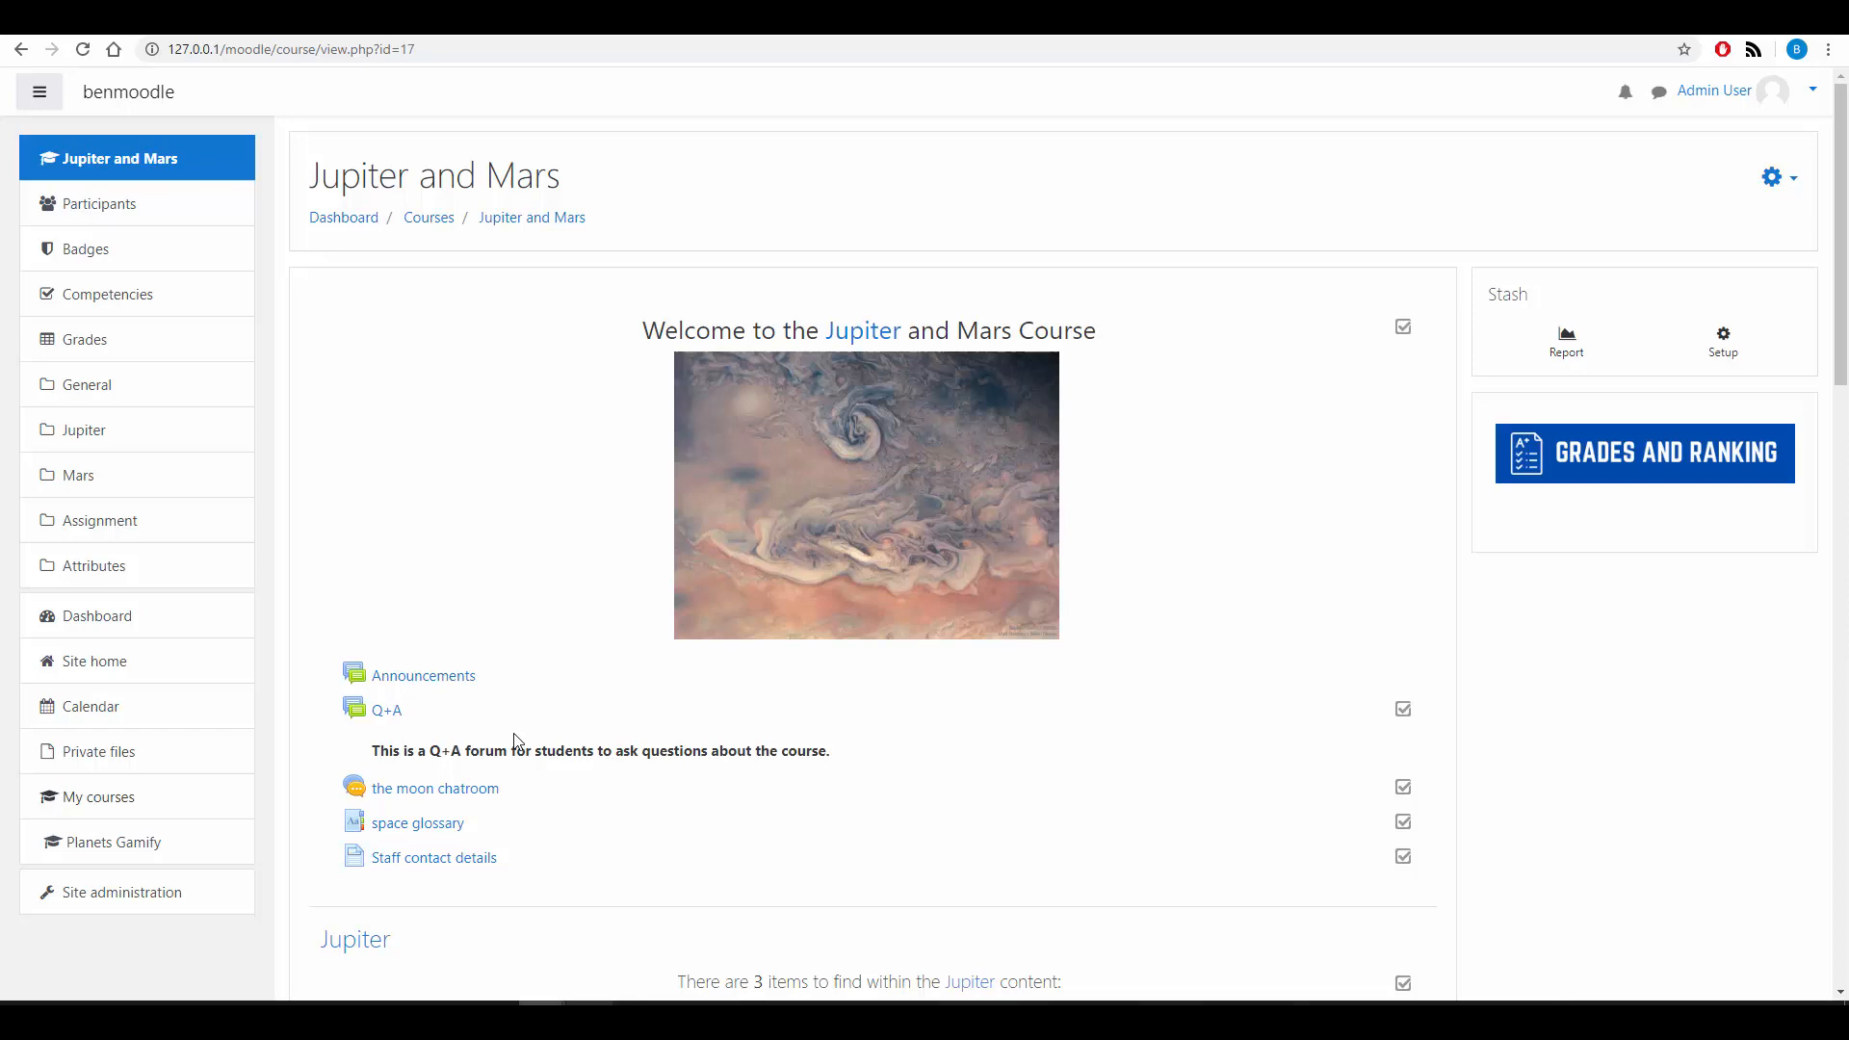
scroll(down, 3)
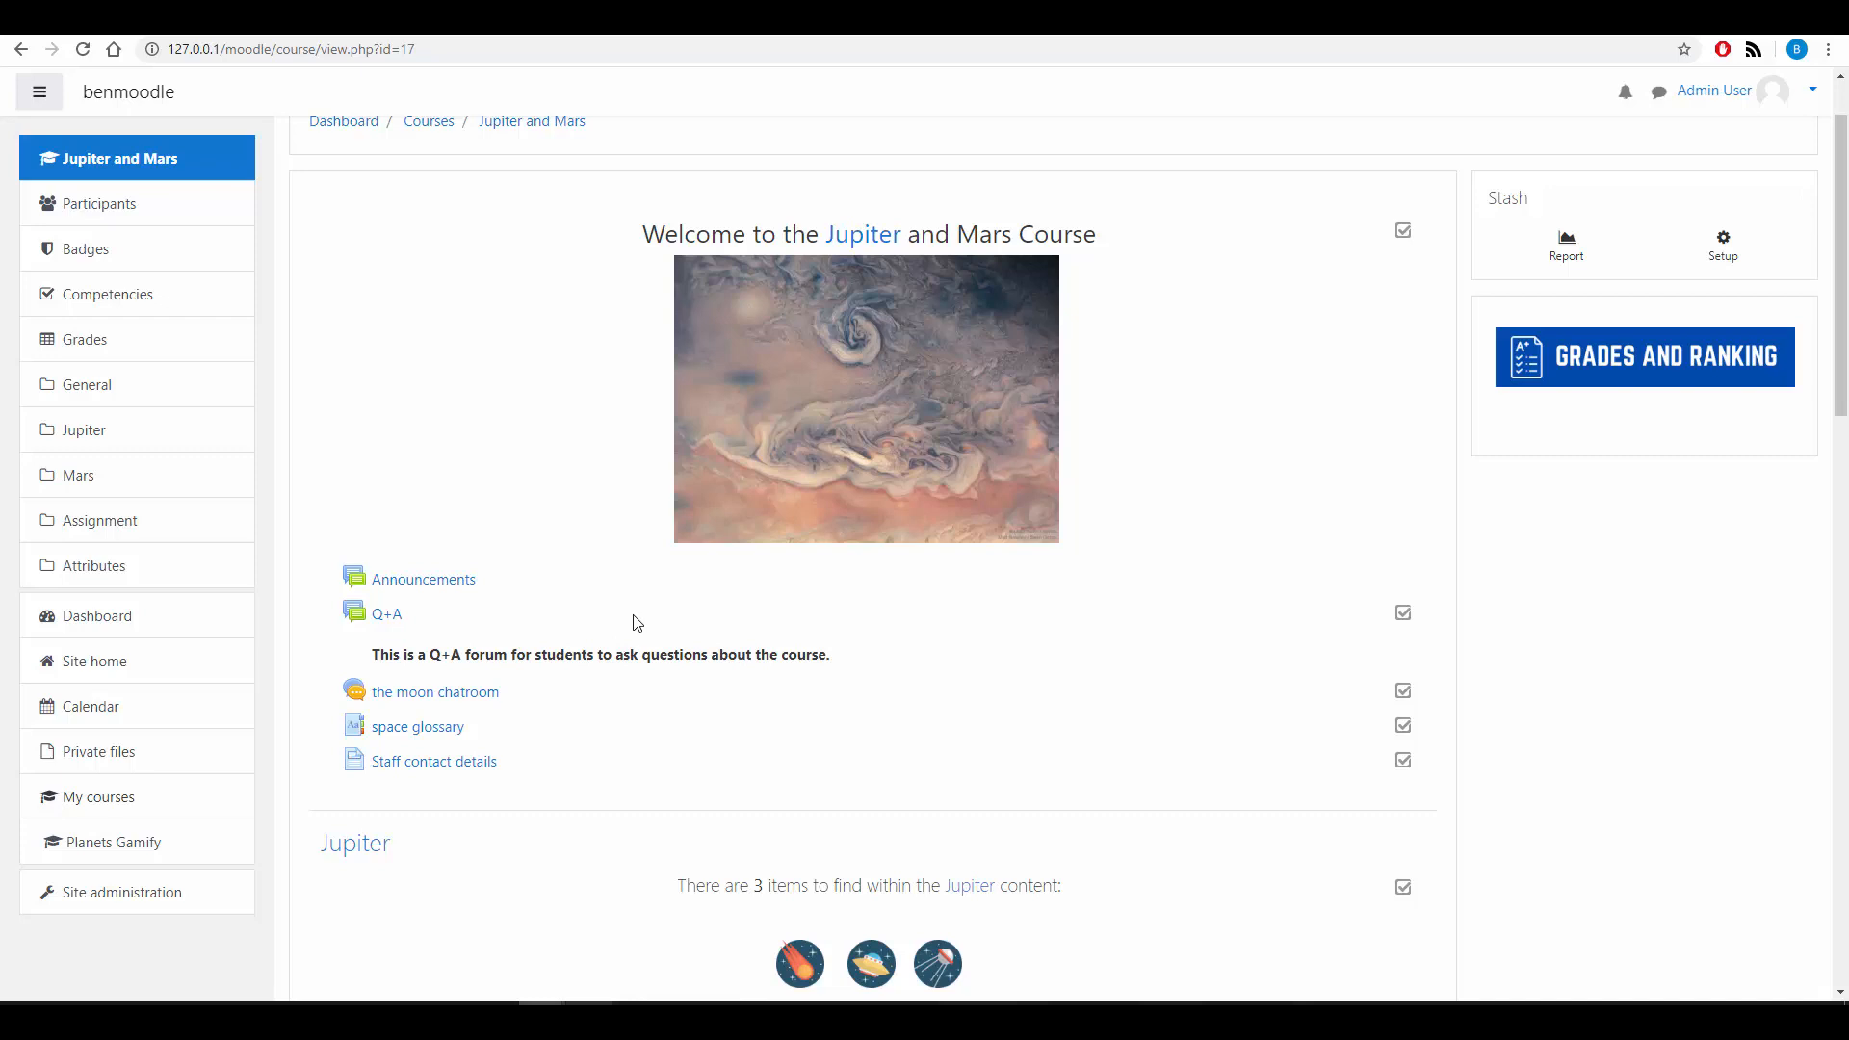
scroll(down, 3)
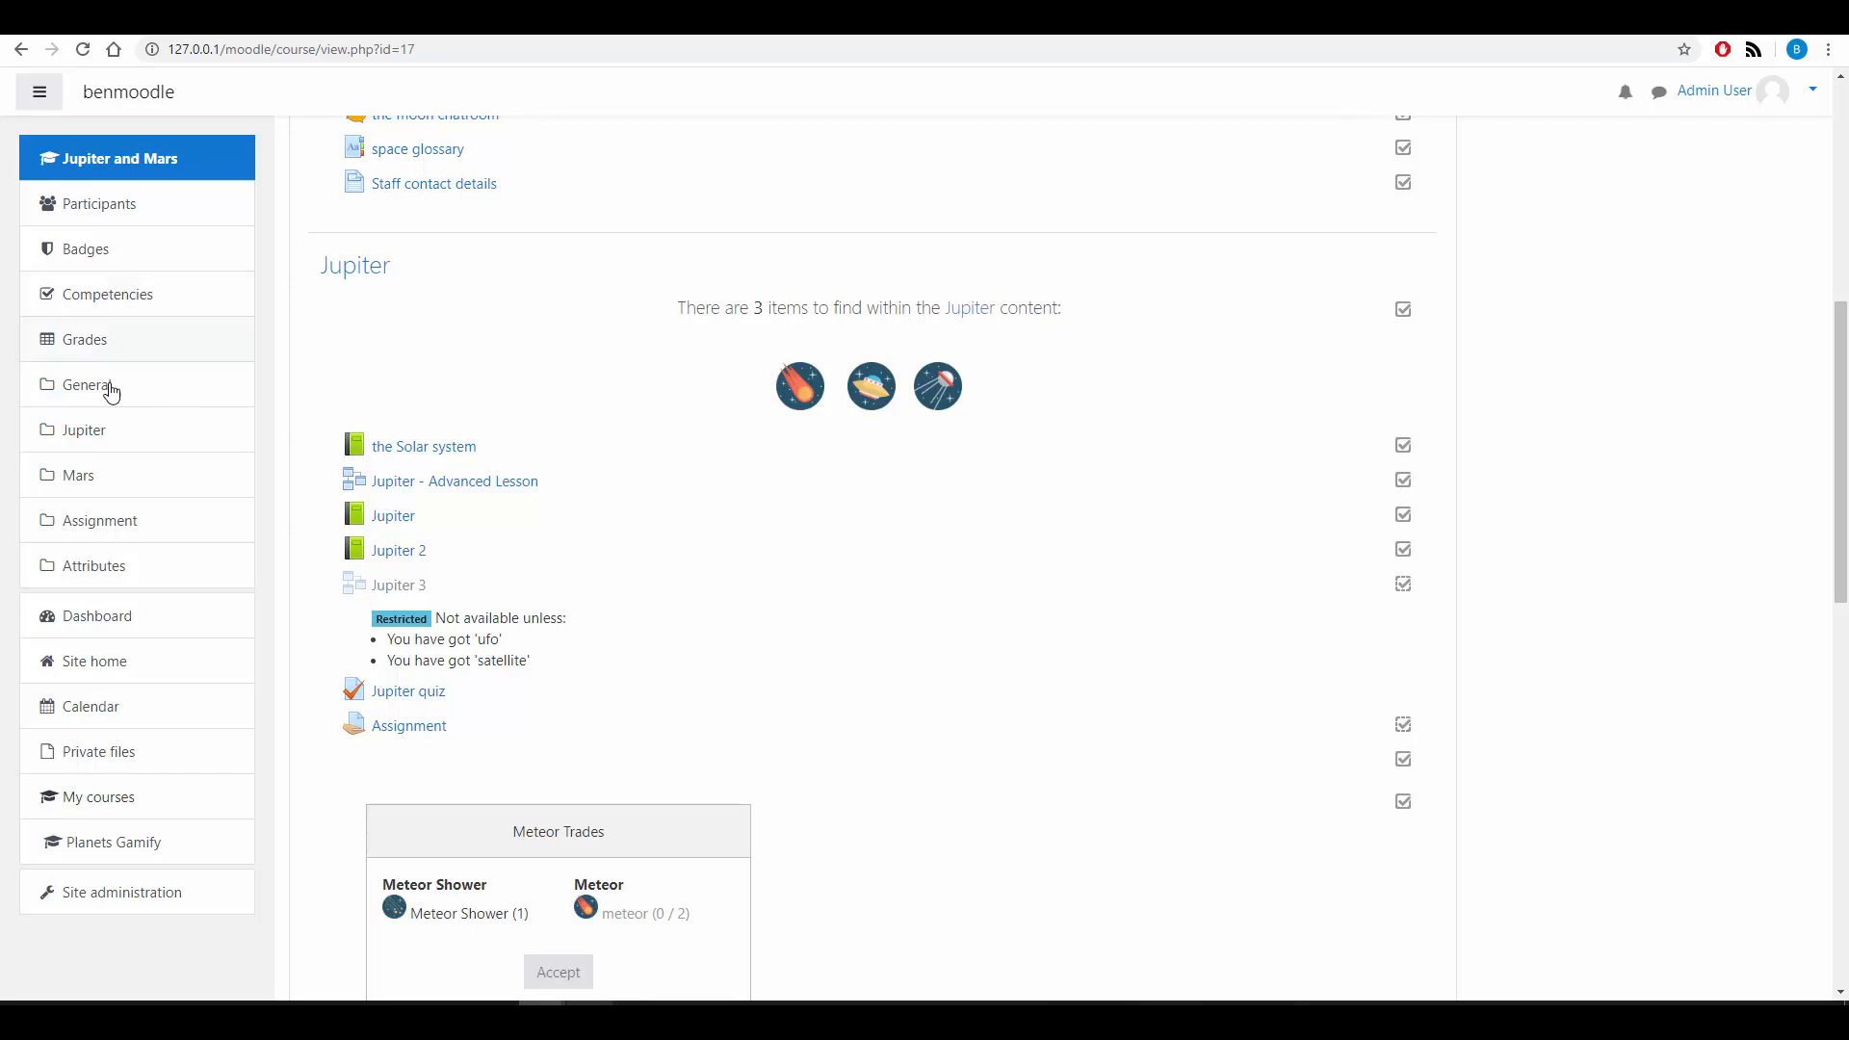
Step: Review the Jupiter and Mars gradebook setup: Assignments and Quizzes and Lessons, 130 points total
click(84, 340)
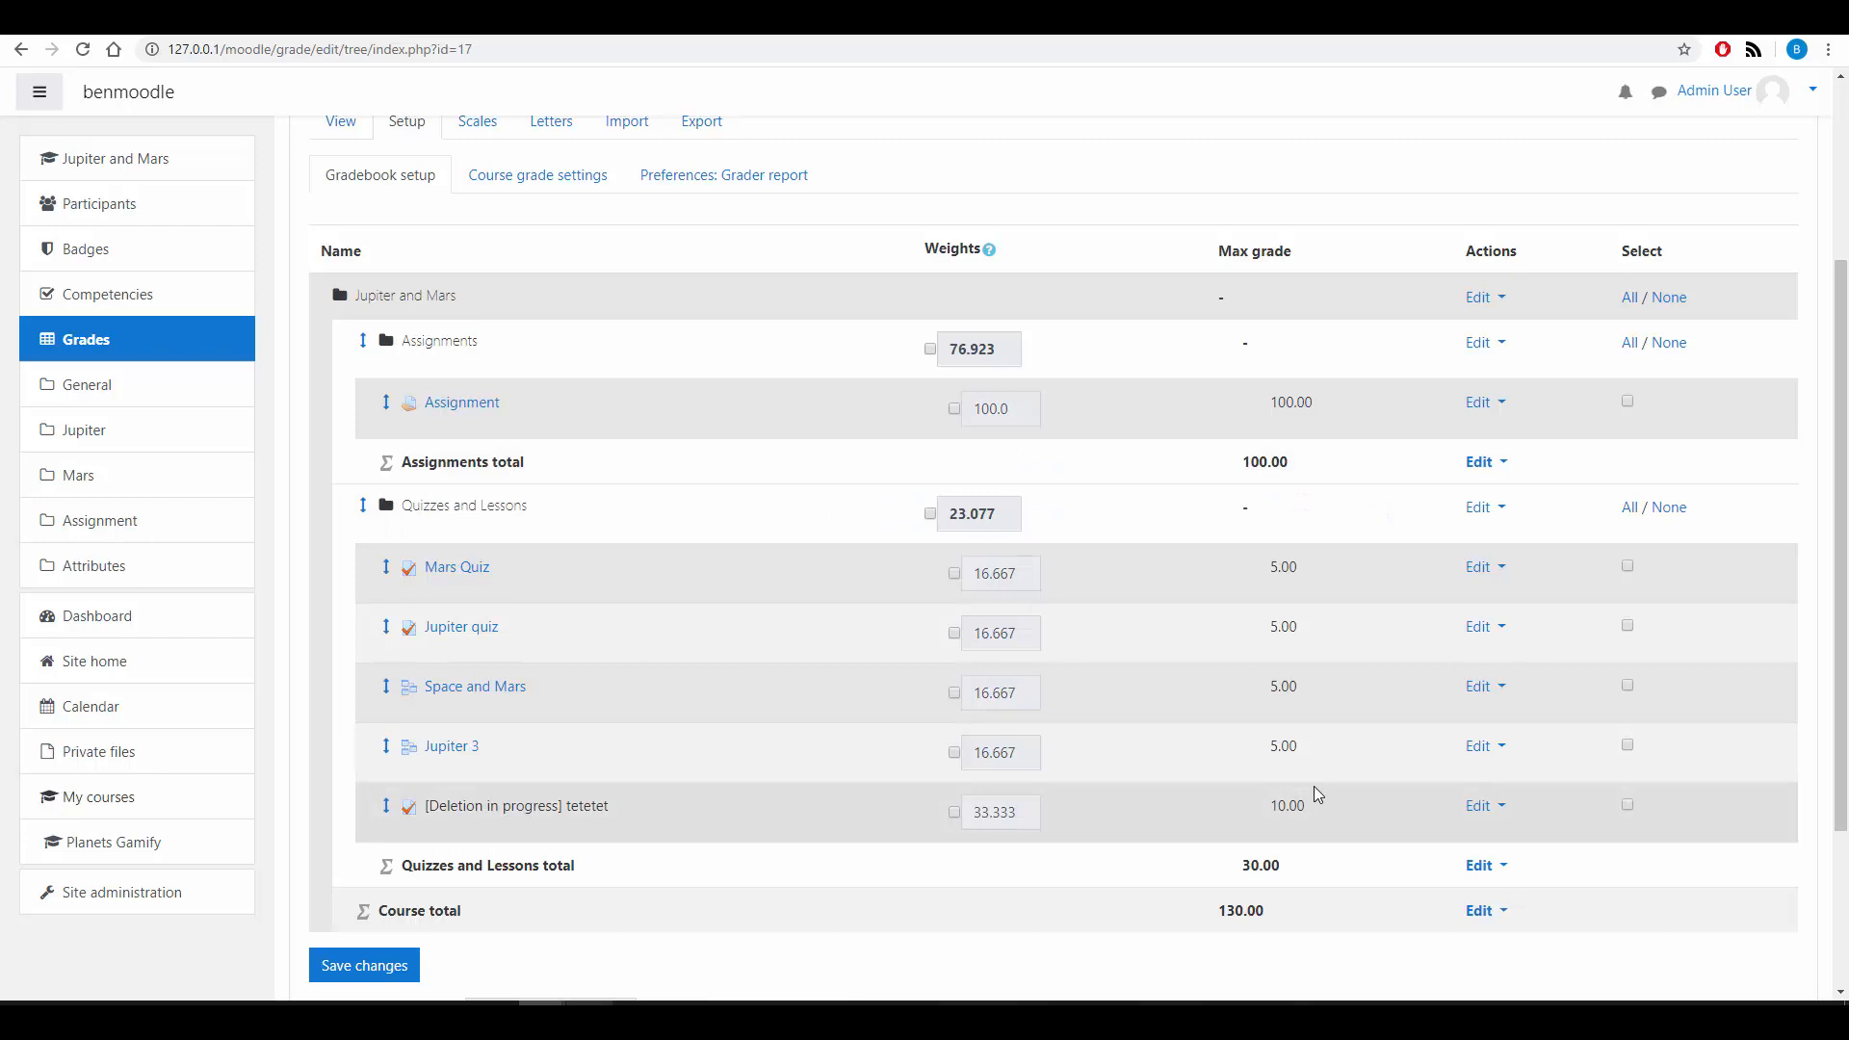
mouse_move(1195, 556)
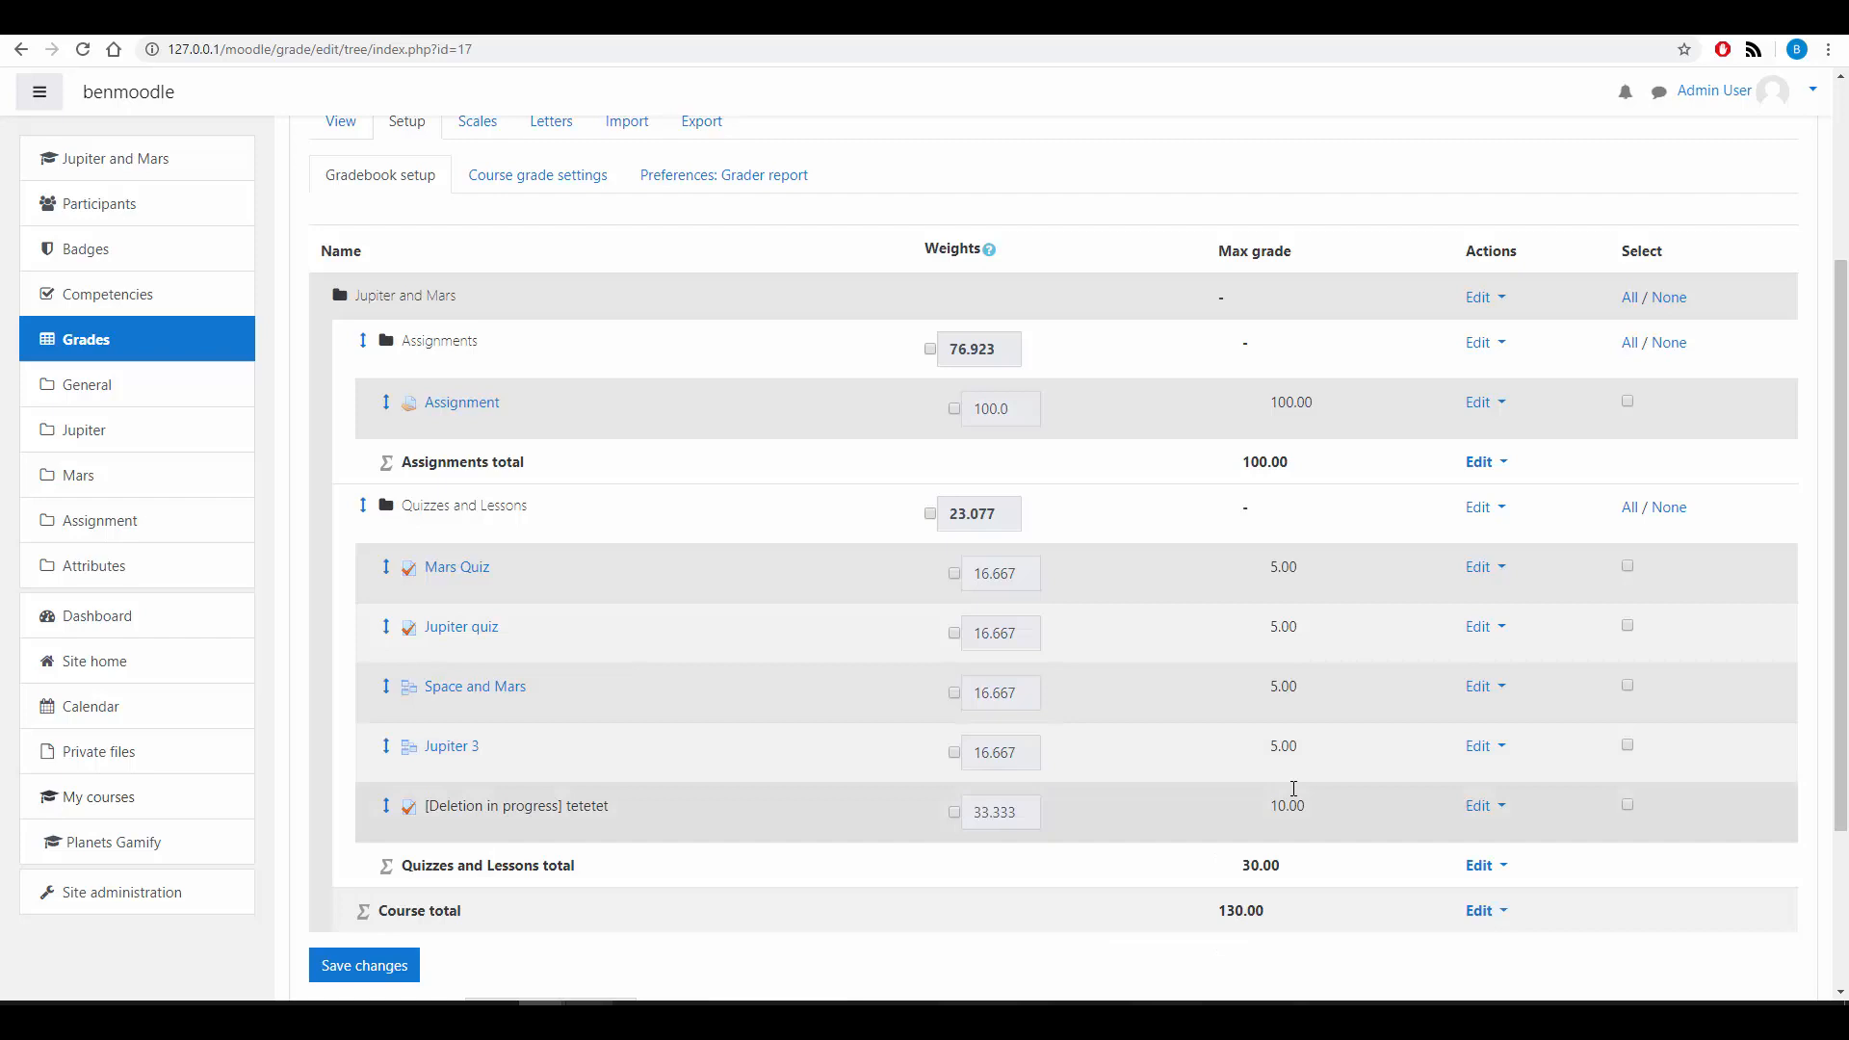
mouse_move(457, 567)
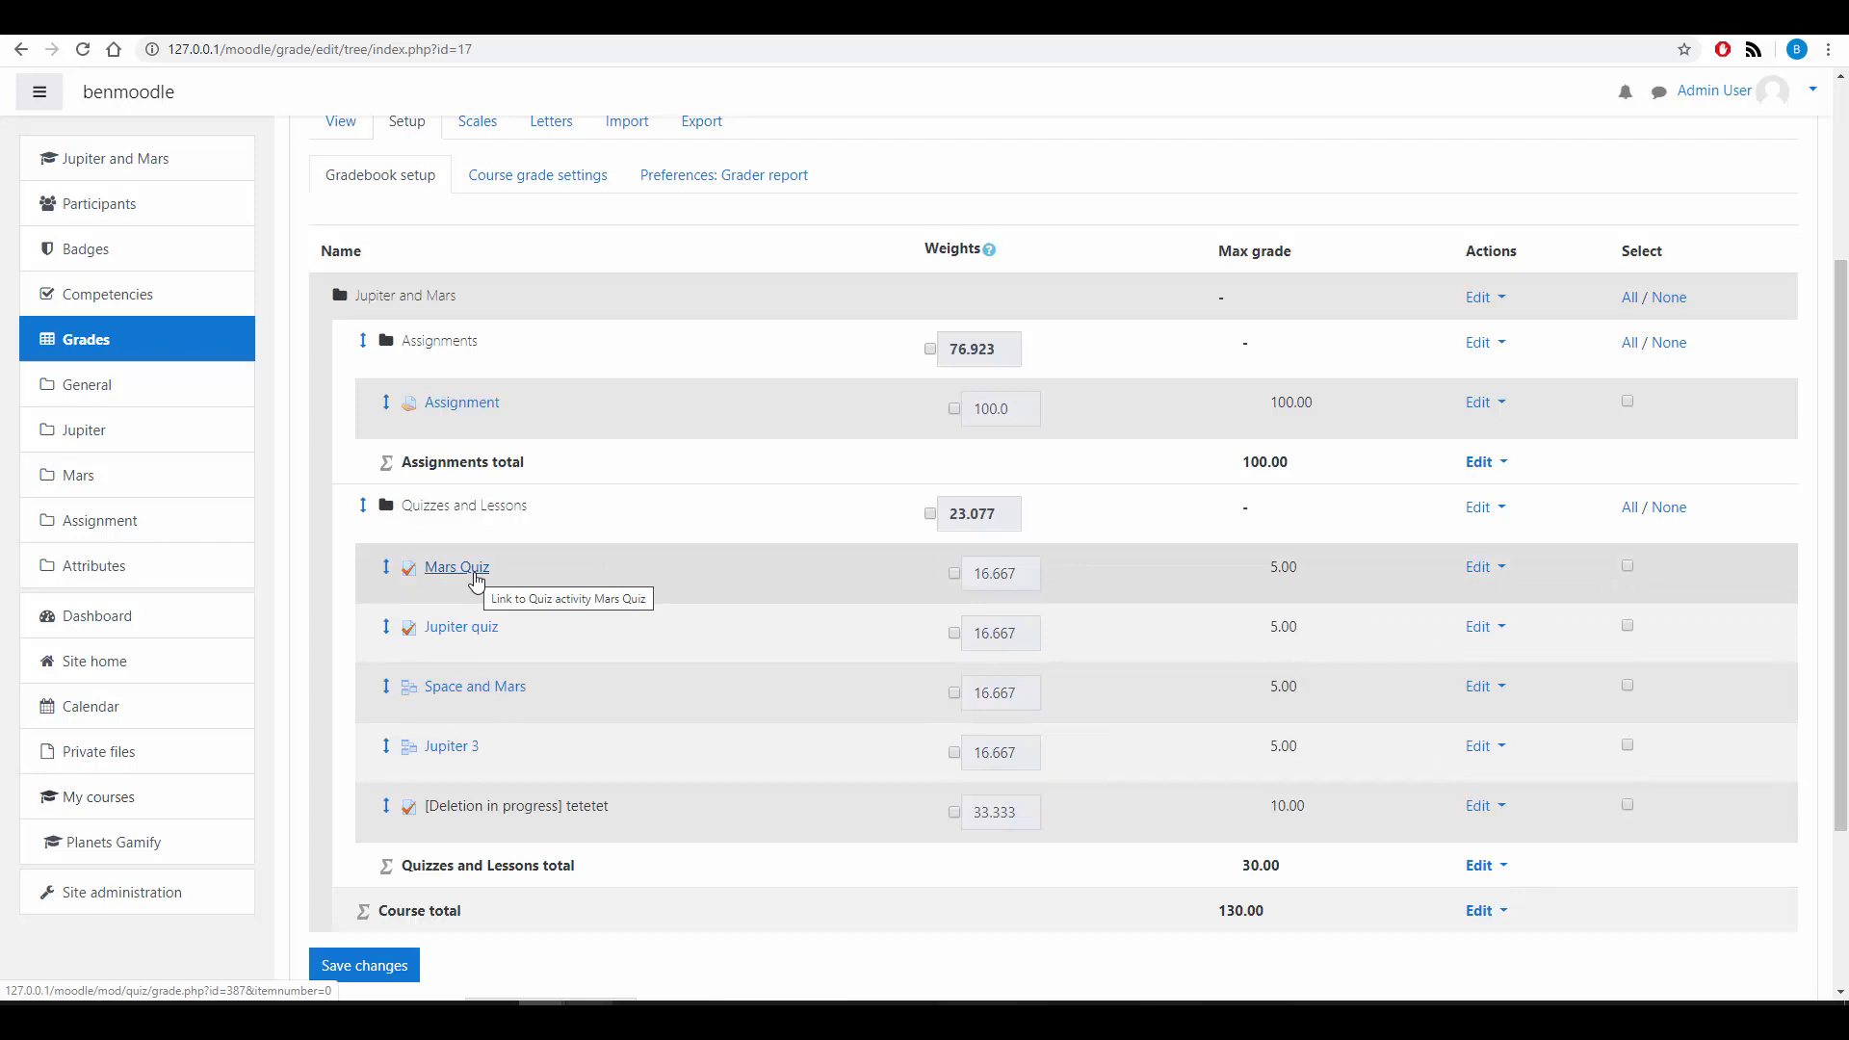
mouse_move(1013, 568)
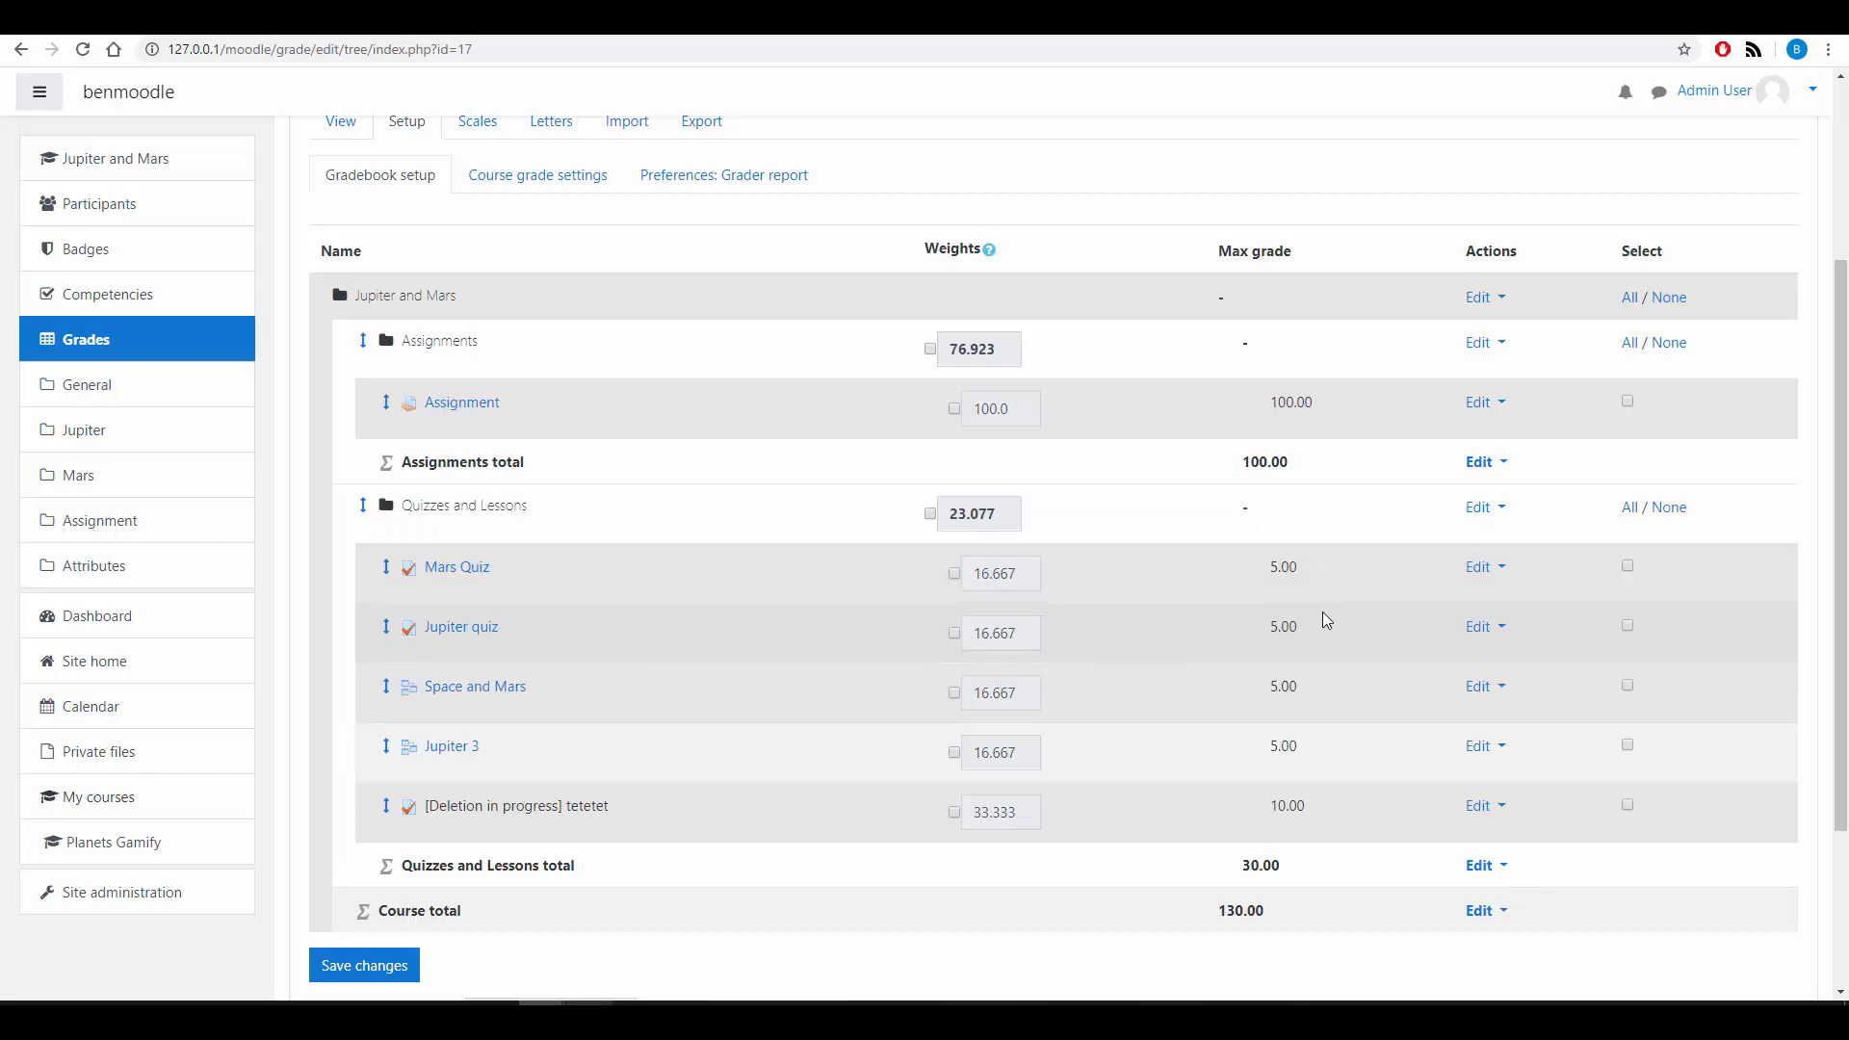
scroll(down, 3)
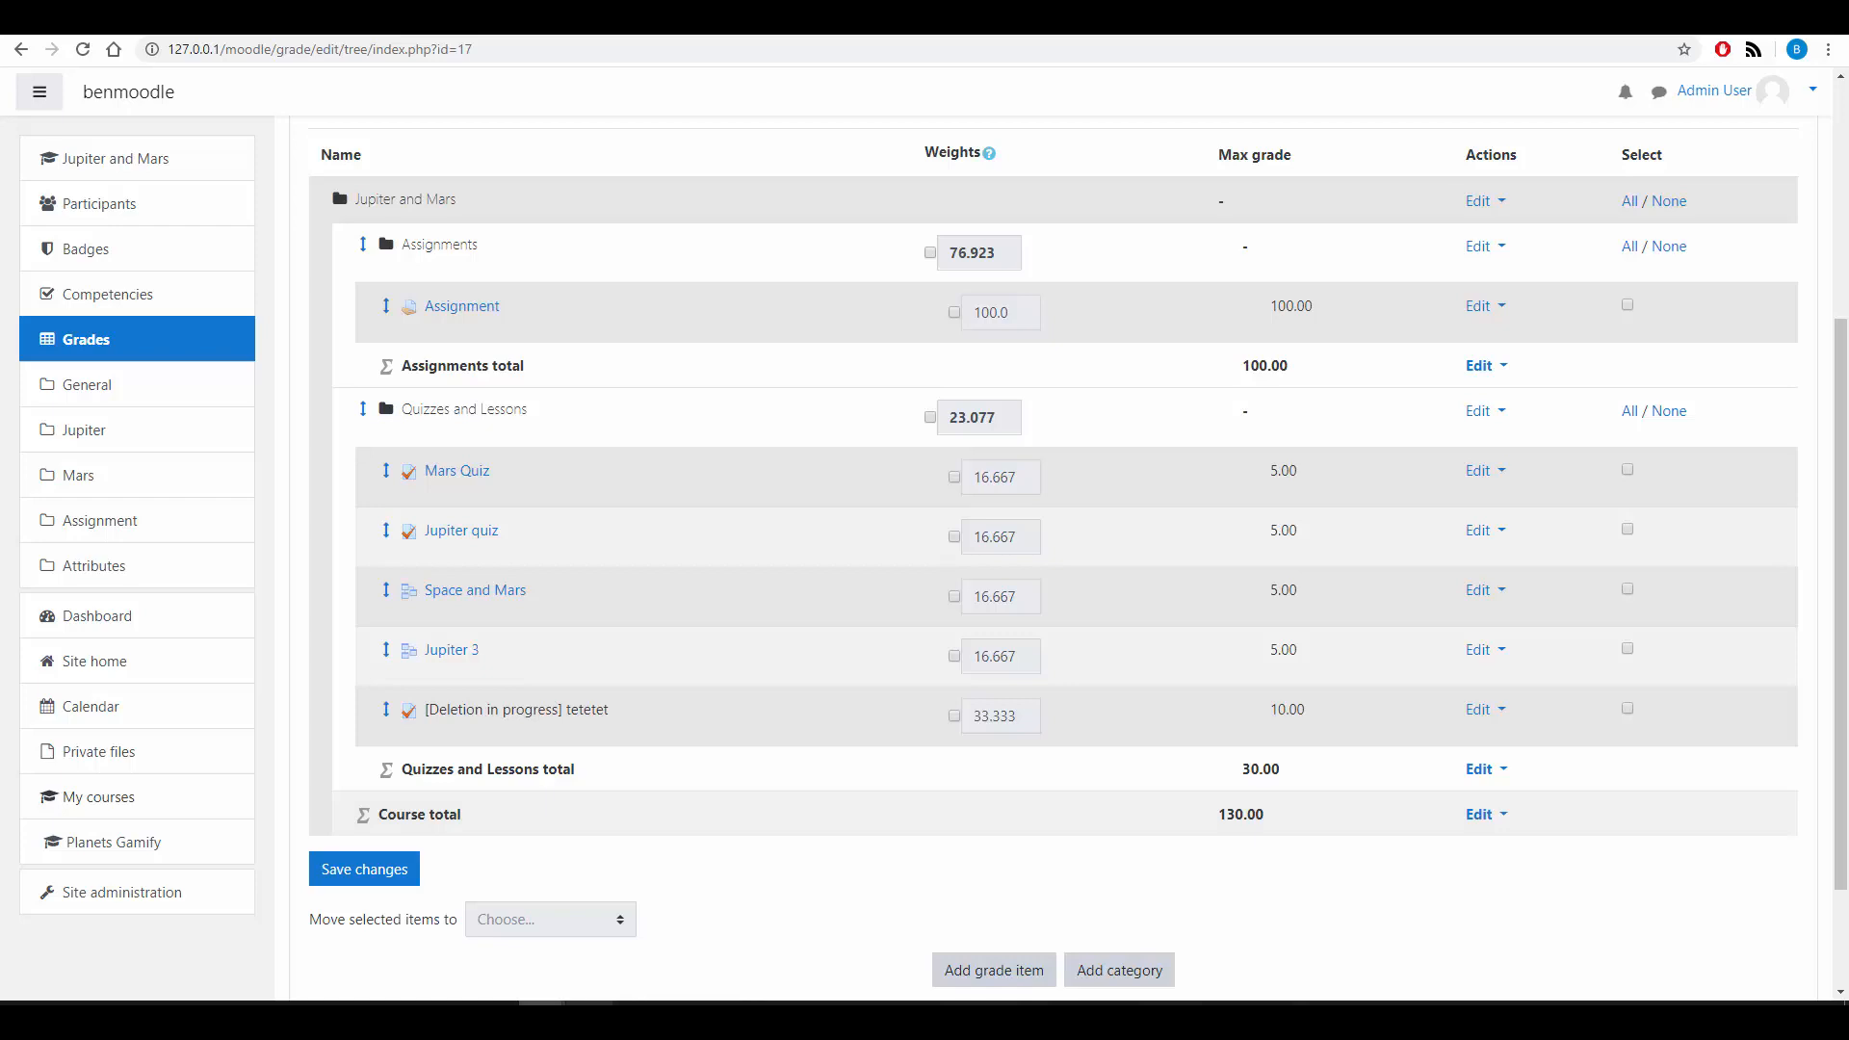
scroll(down, 3)
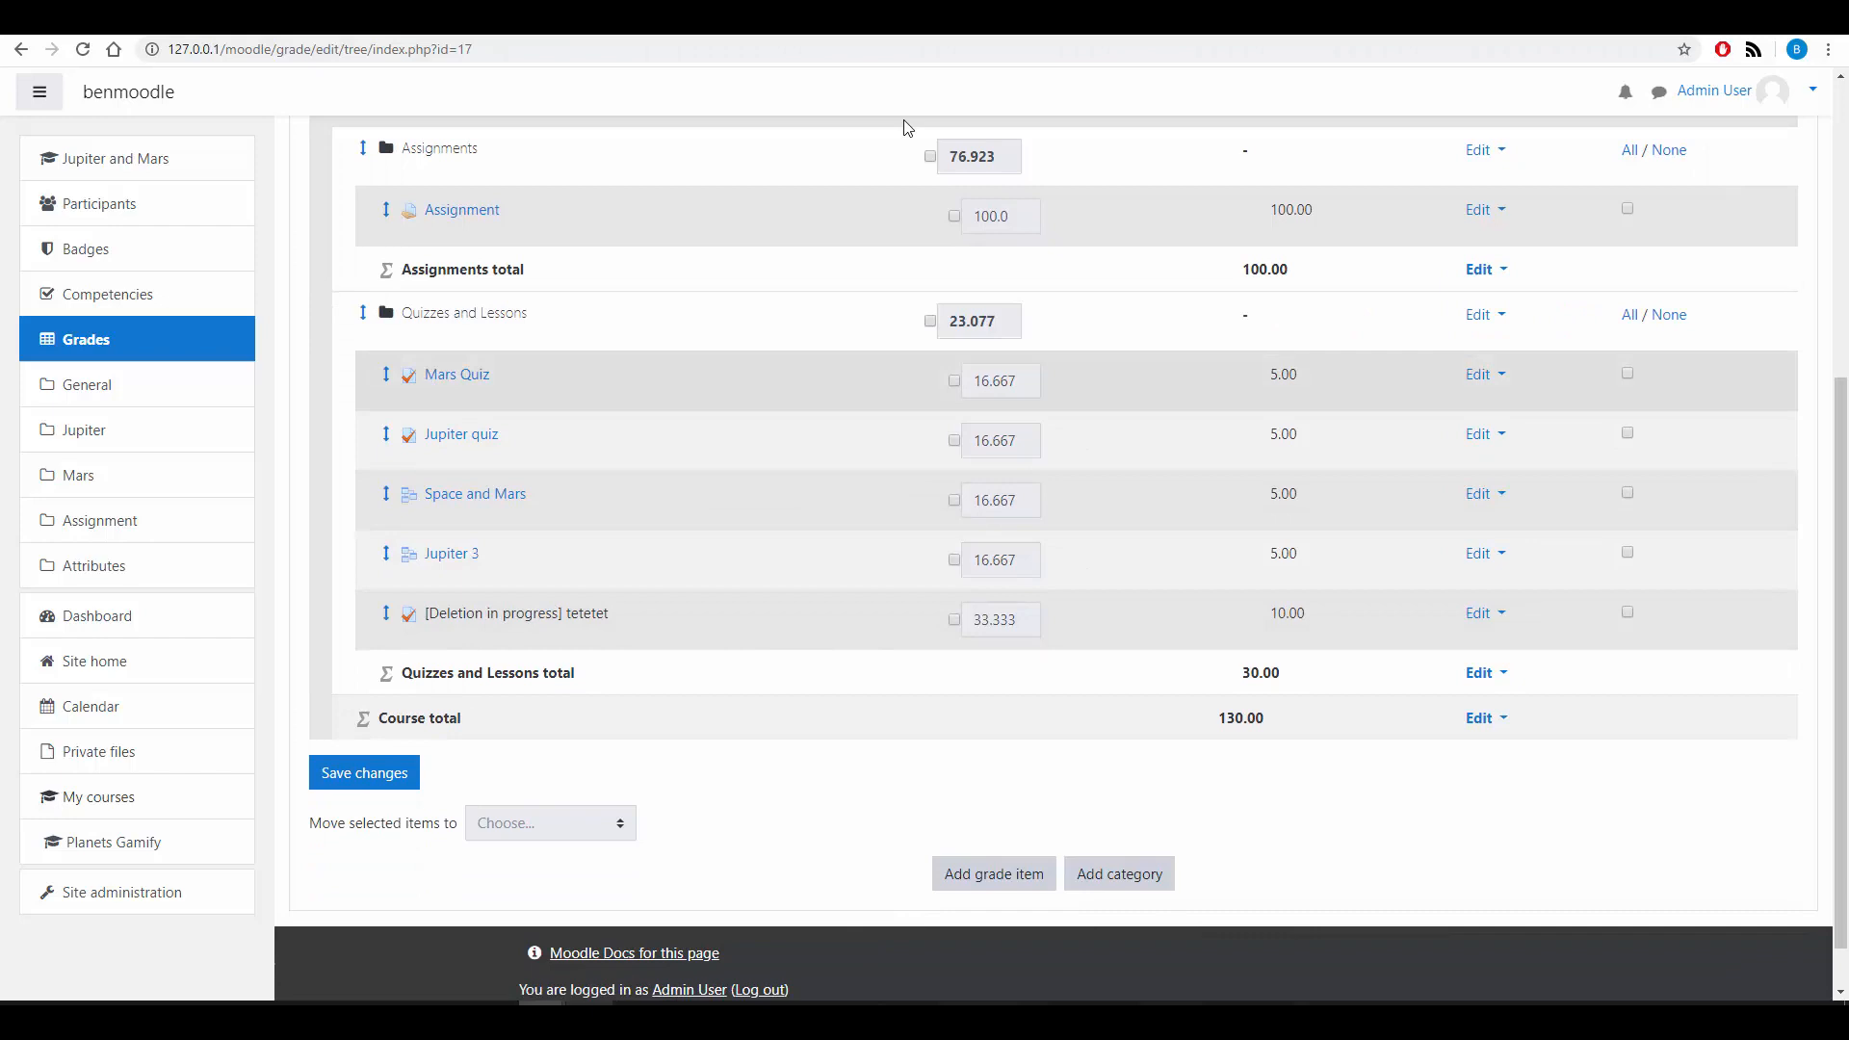
Step: Add a grade category named 'tests' and save it
click(1117, 872)
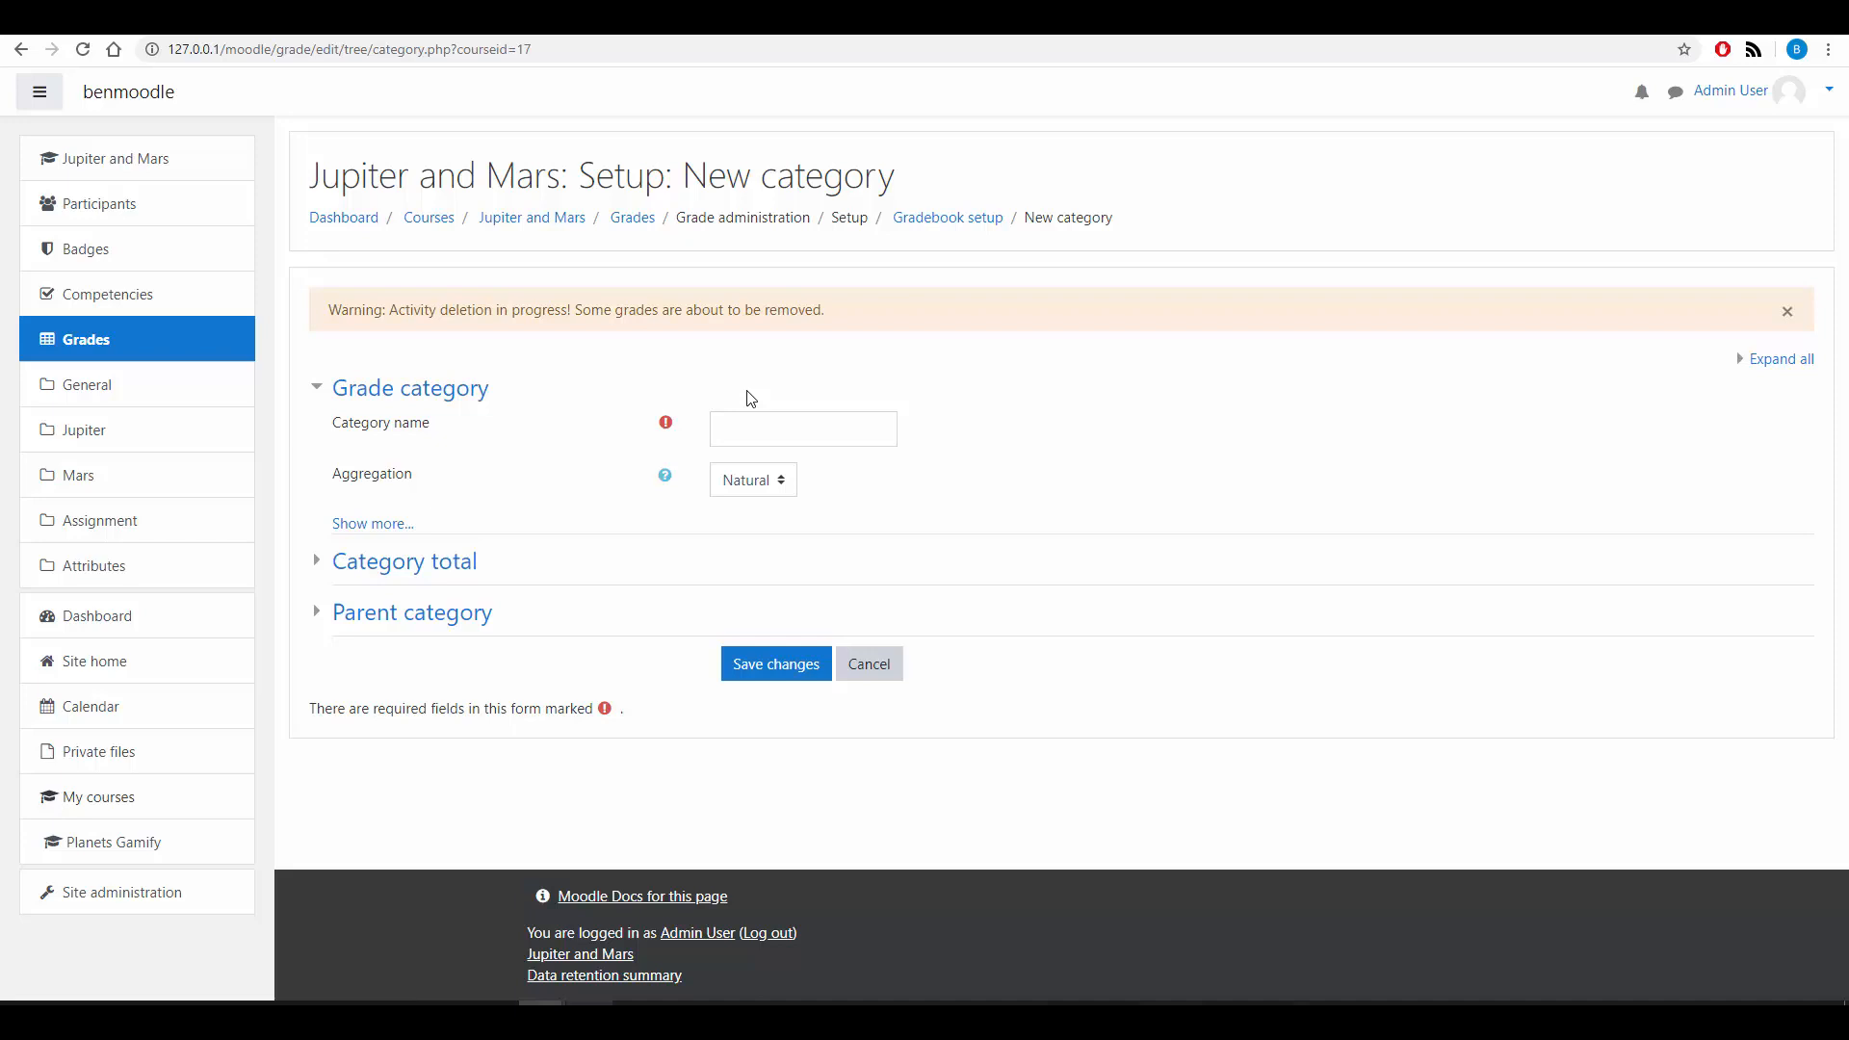
click(803, 428)
text(tests)
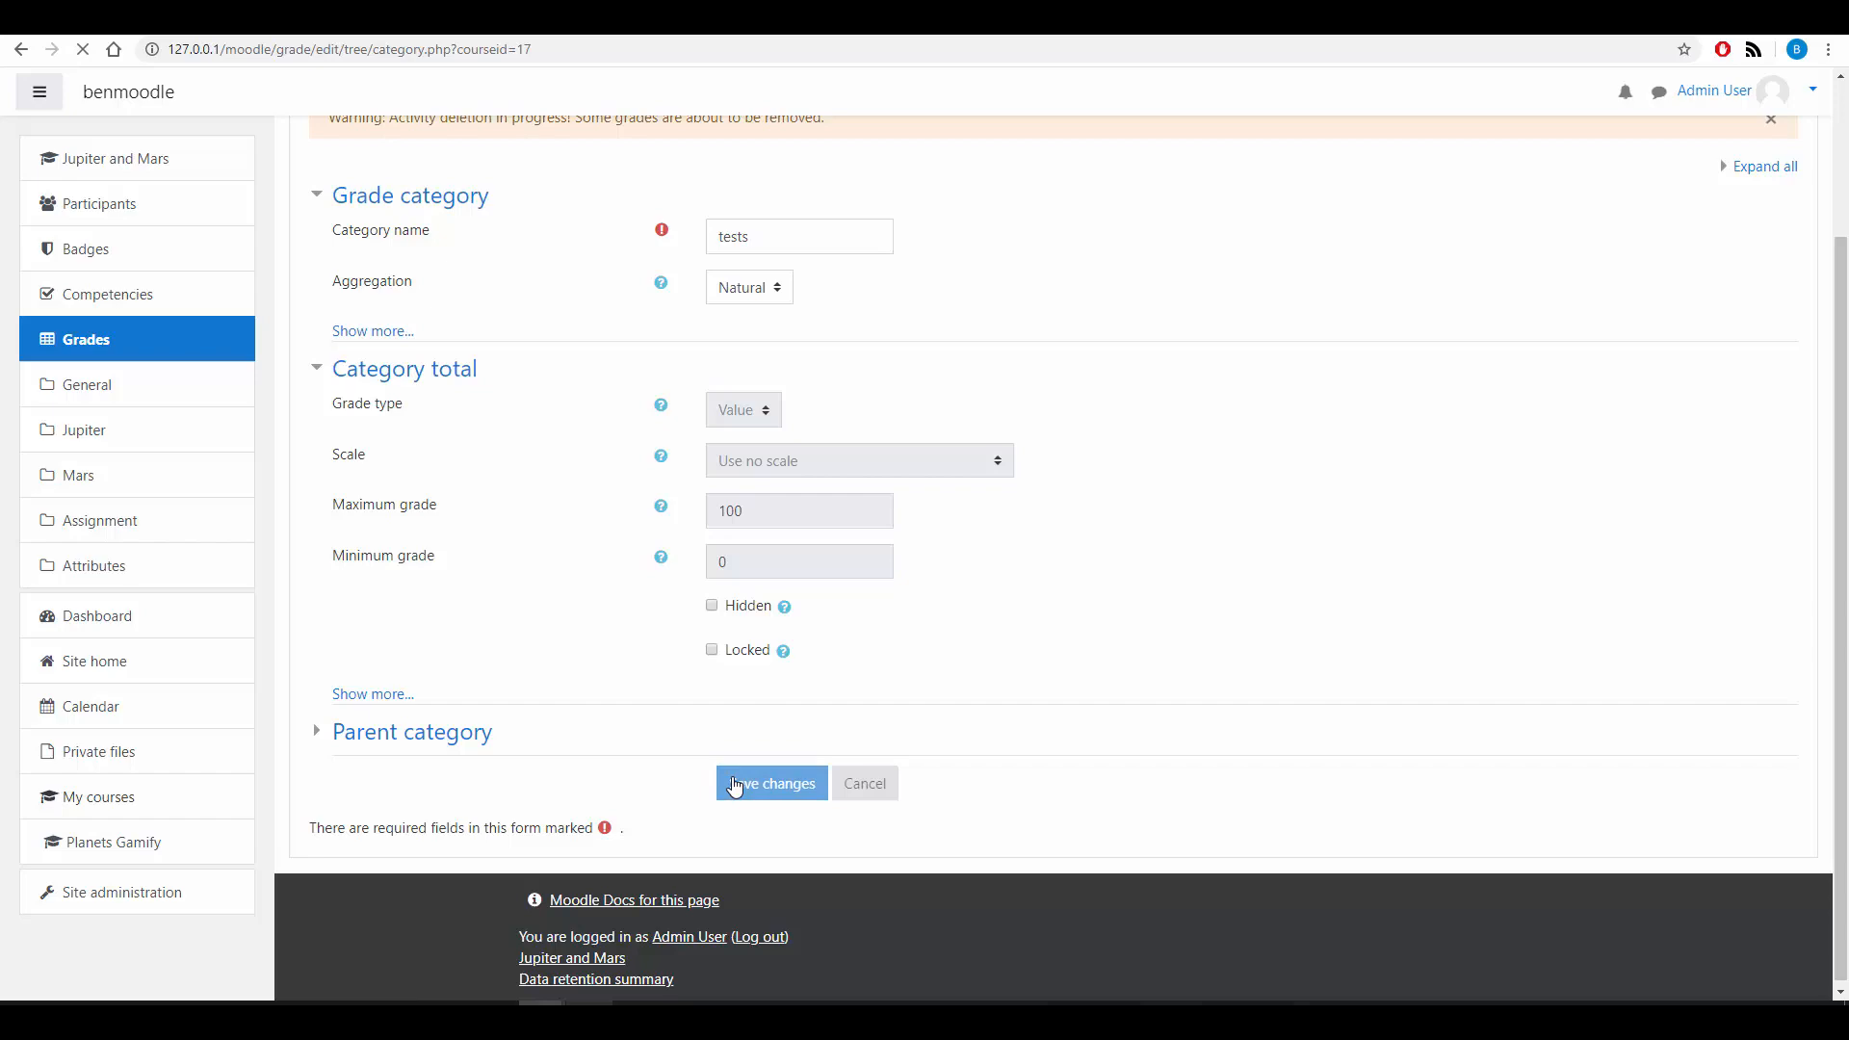
click(771, 784)
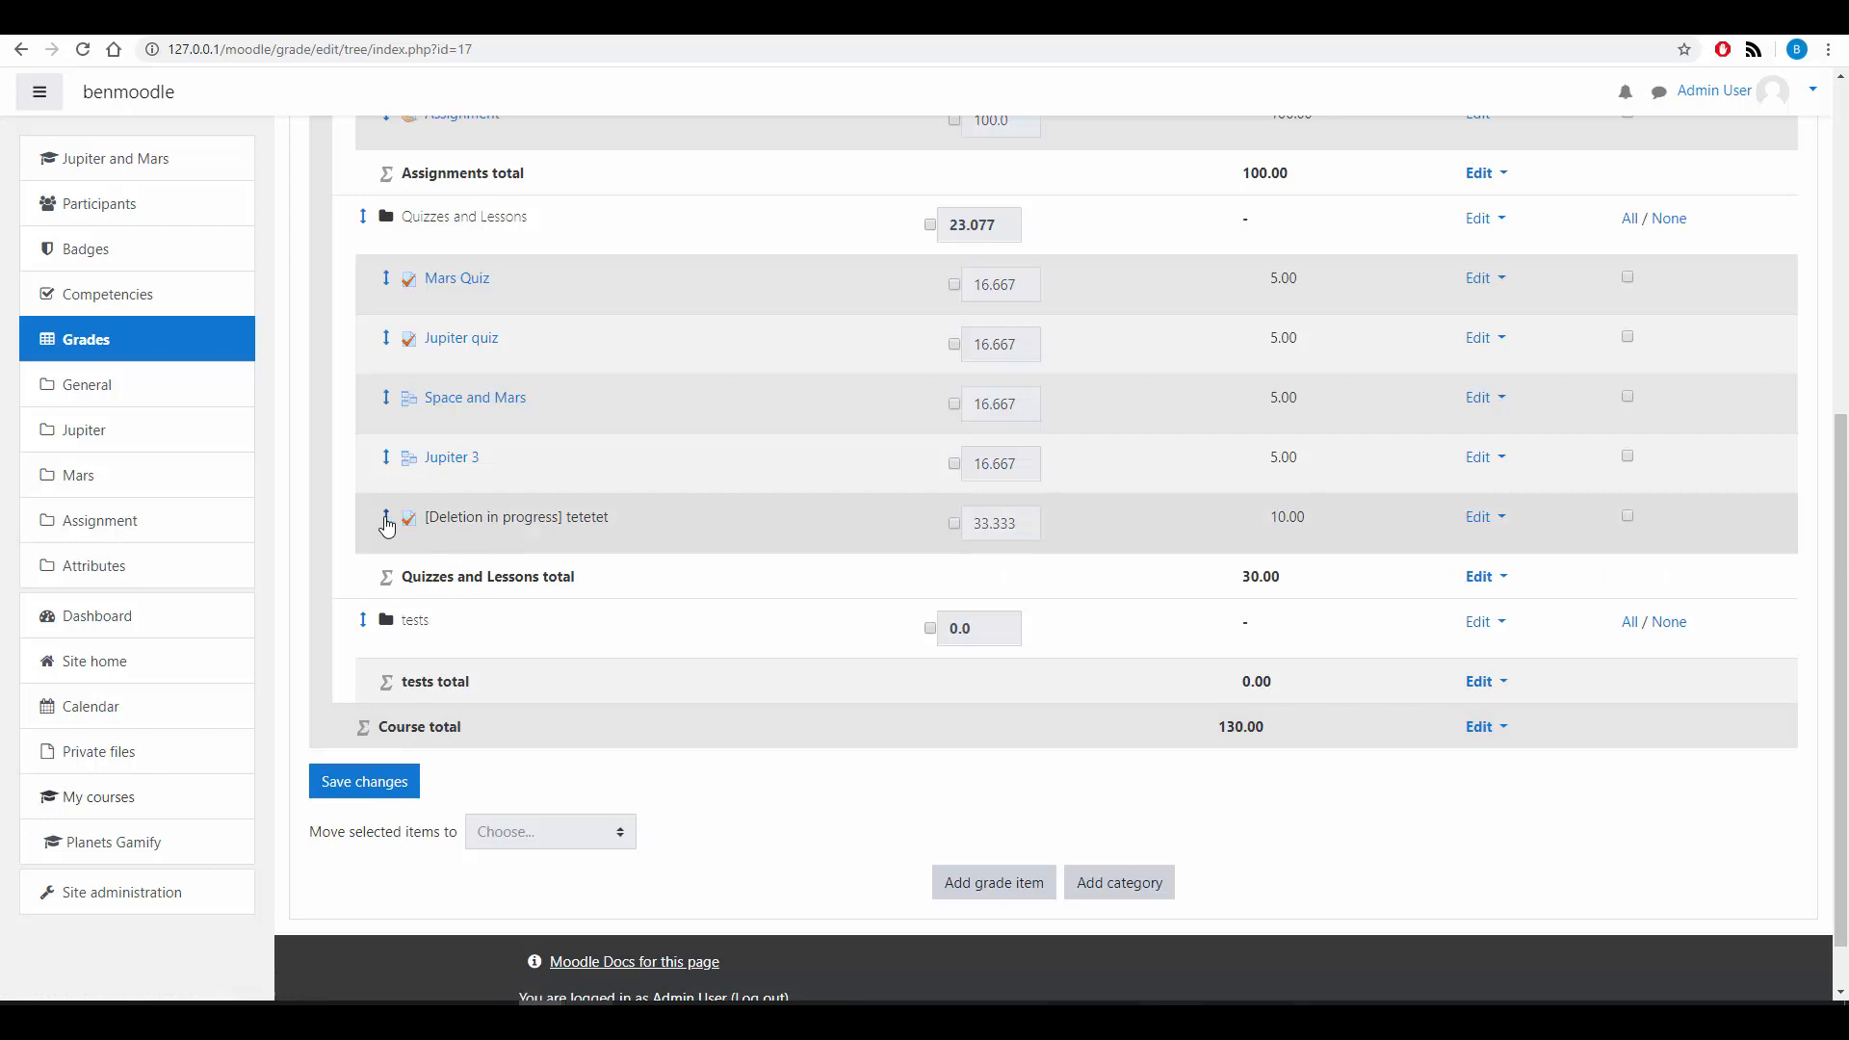
mouse_move(386, 403)
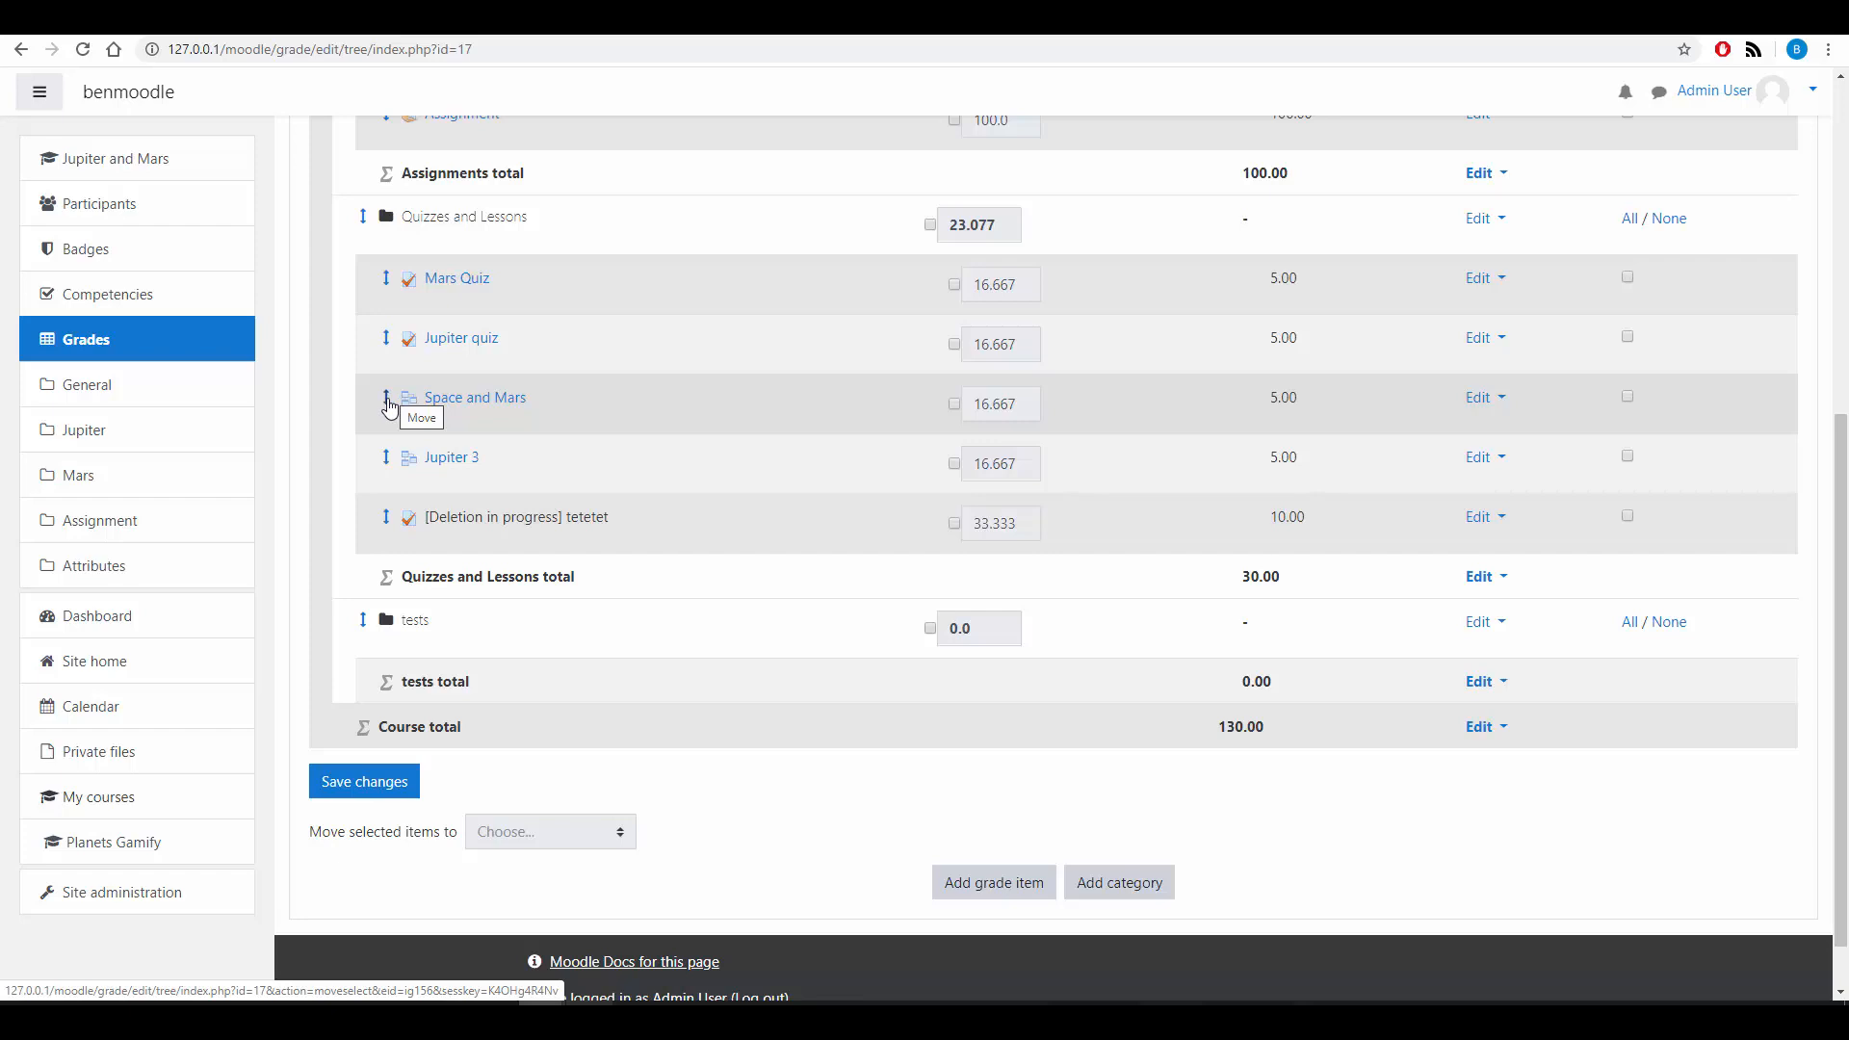
Step: Move Space and Mars into the tests category so the weights rebalance
click(385, 398)
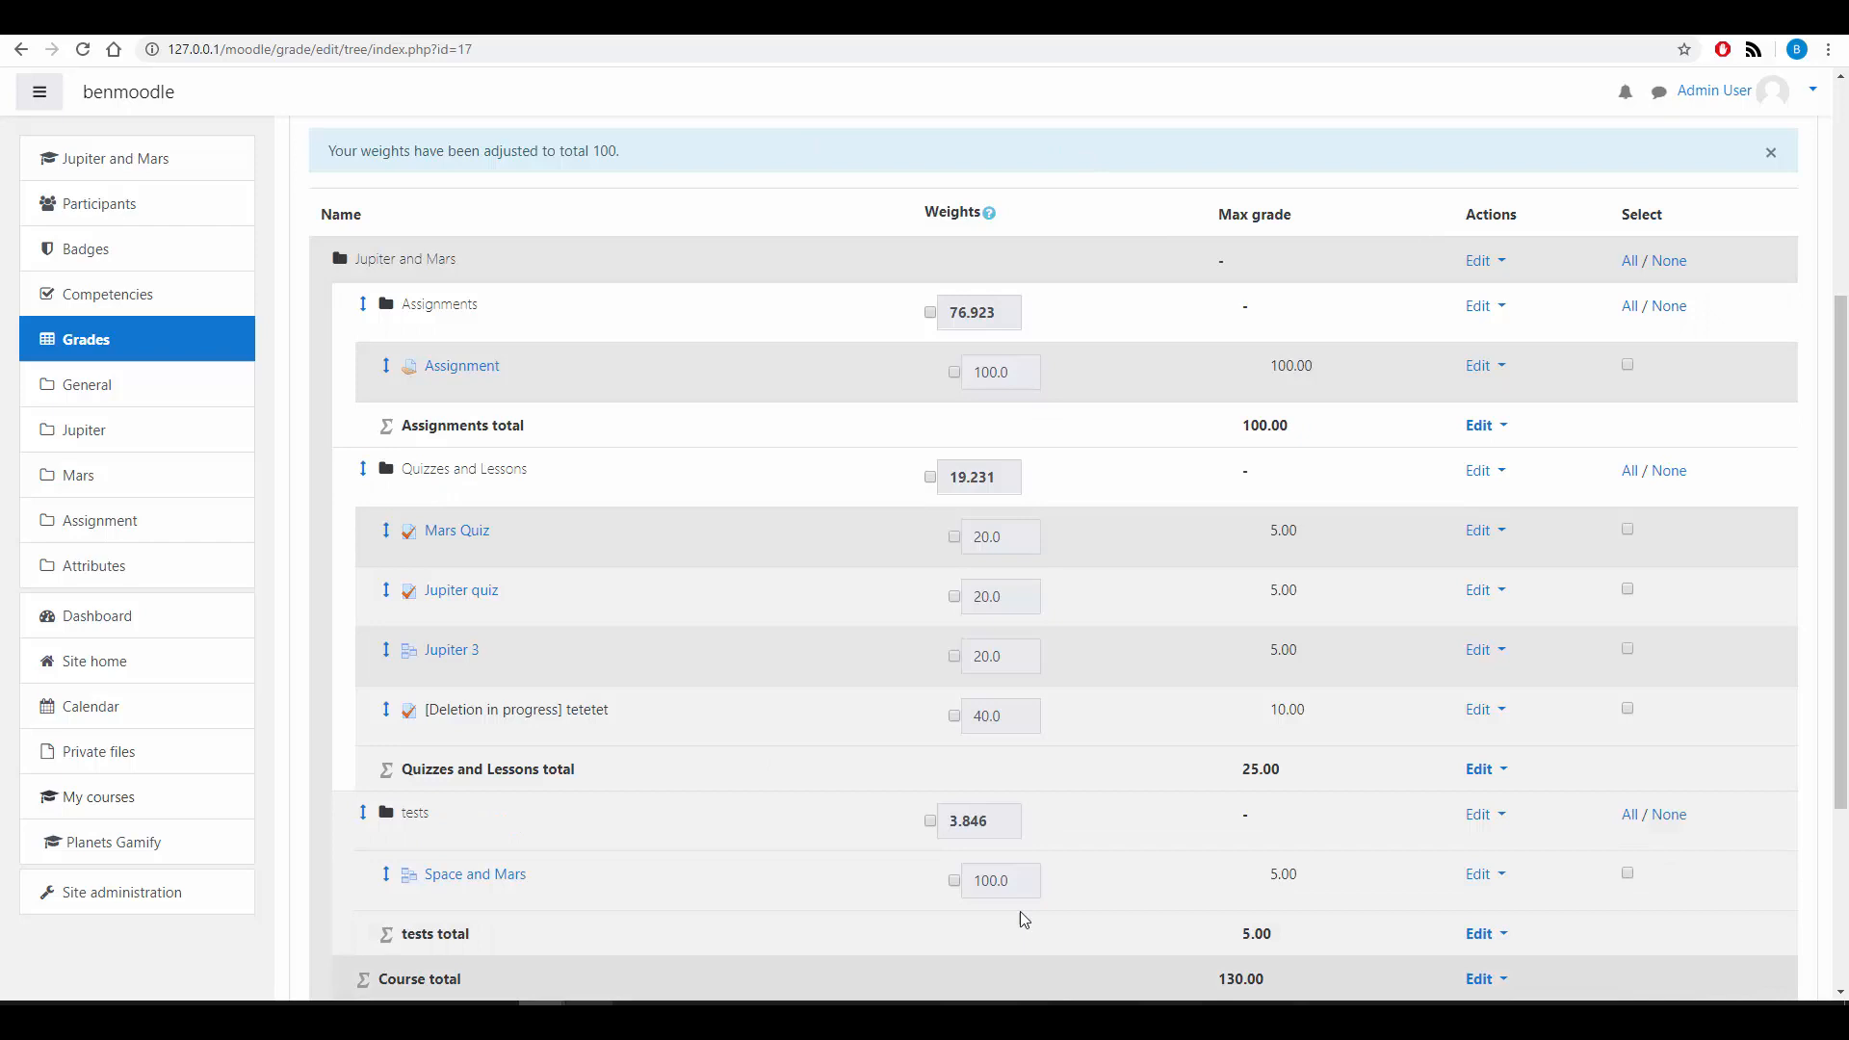
mouse_move(1272, 818)
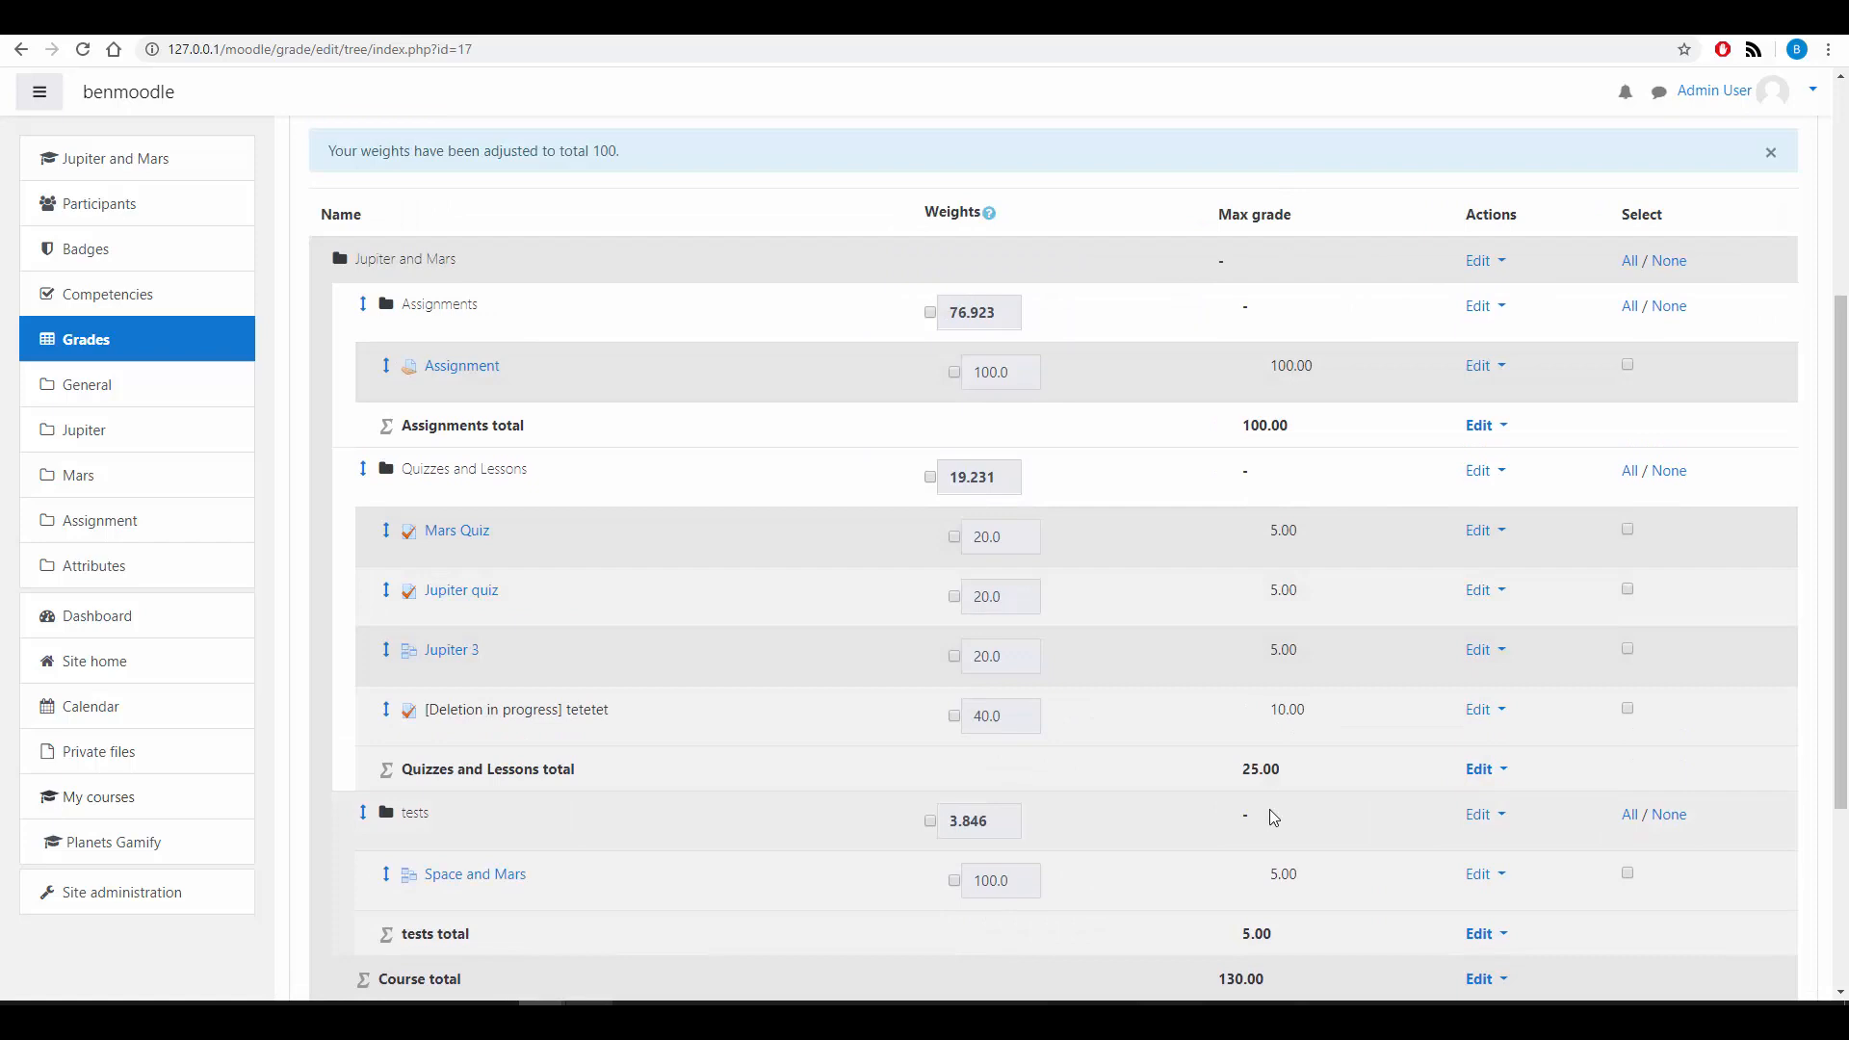